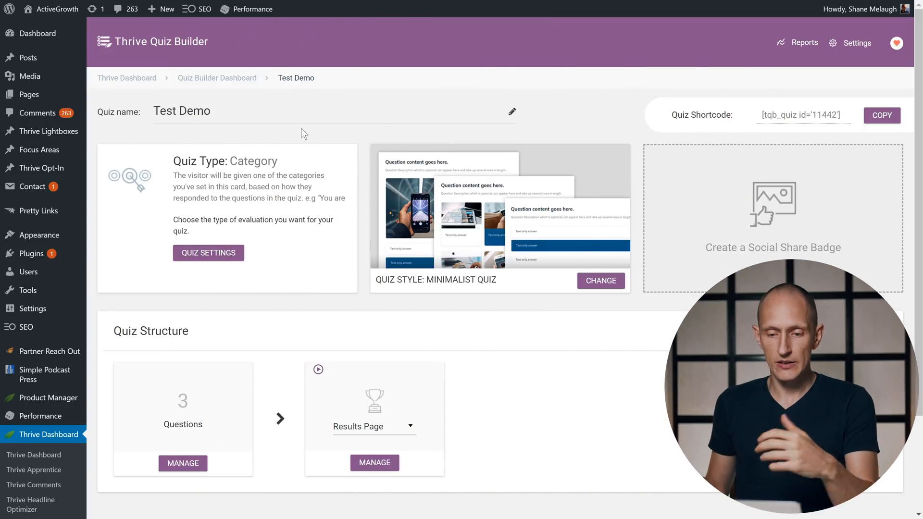
mouse_move(363, 192)
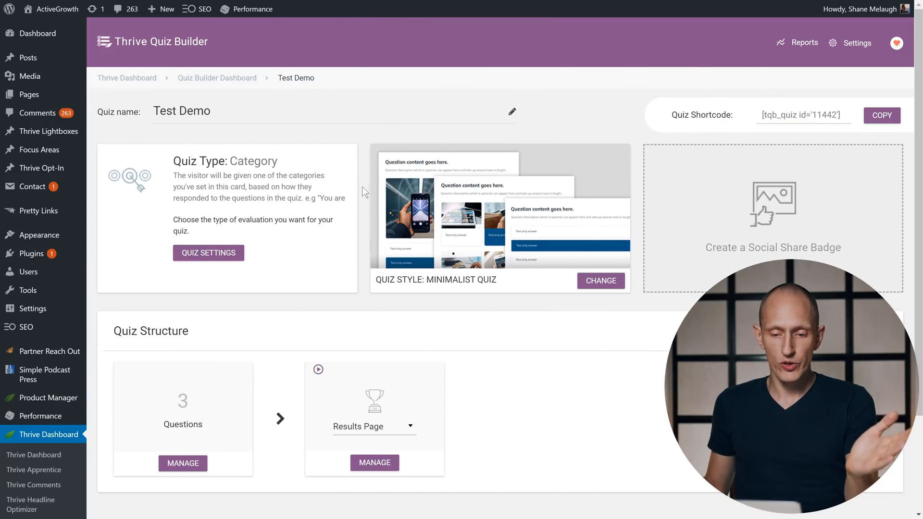
Reach the Progress Bar Settings dialog from the Test Demo question editor's quiz settings
scroll(down, 3)
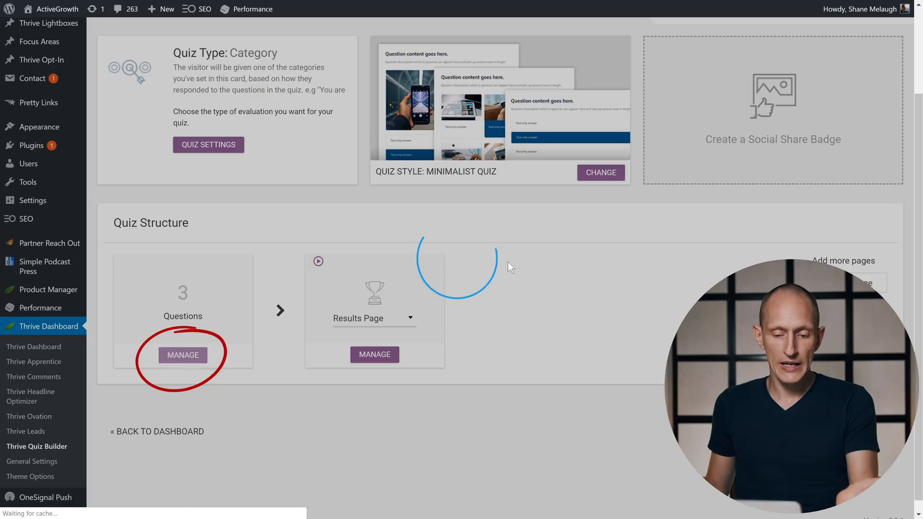
click(183, 355)
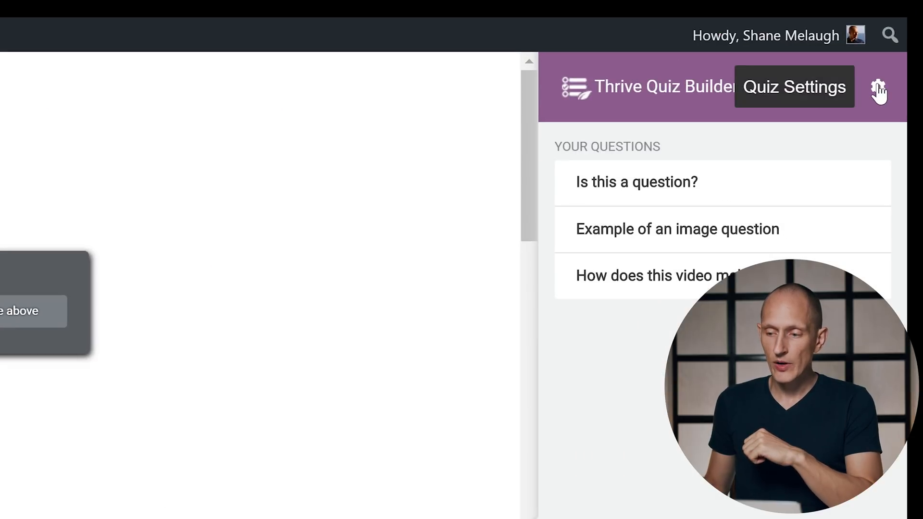
click(878, 86)
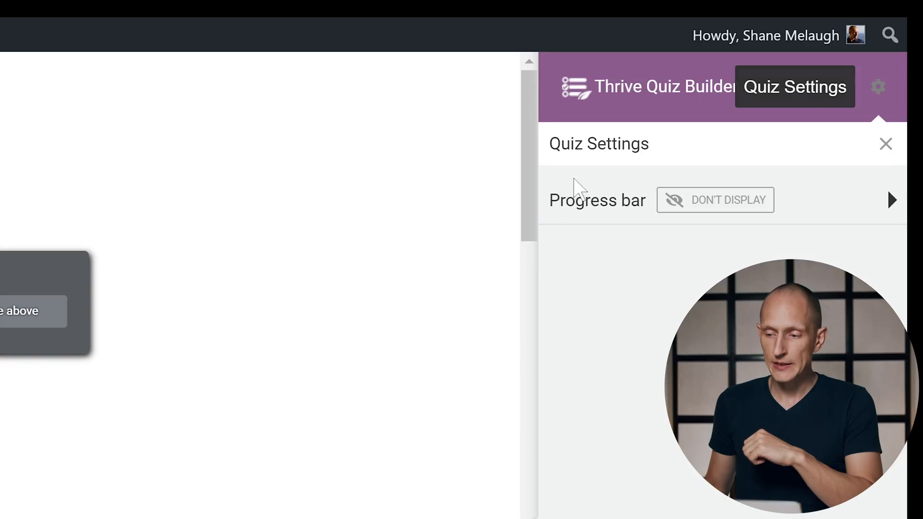
click(892, 200)
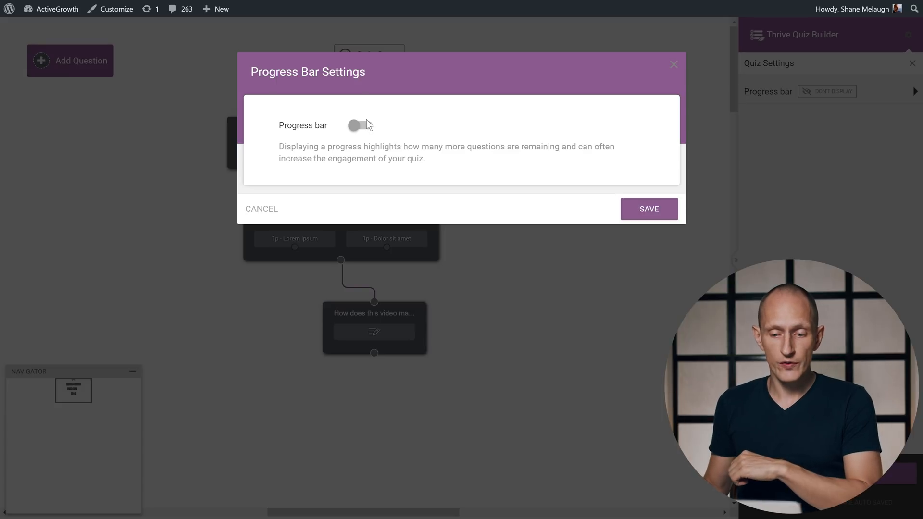
Switch the progress bar on, revealing font, label and colour options with a 60% preview
click(363, 125)
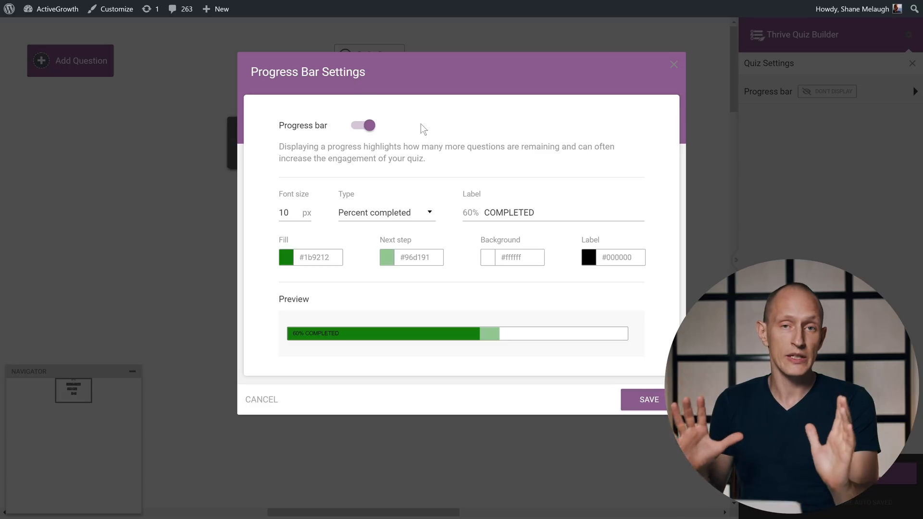
mouse_move(432, 237)
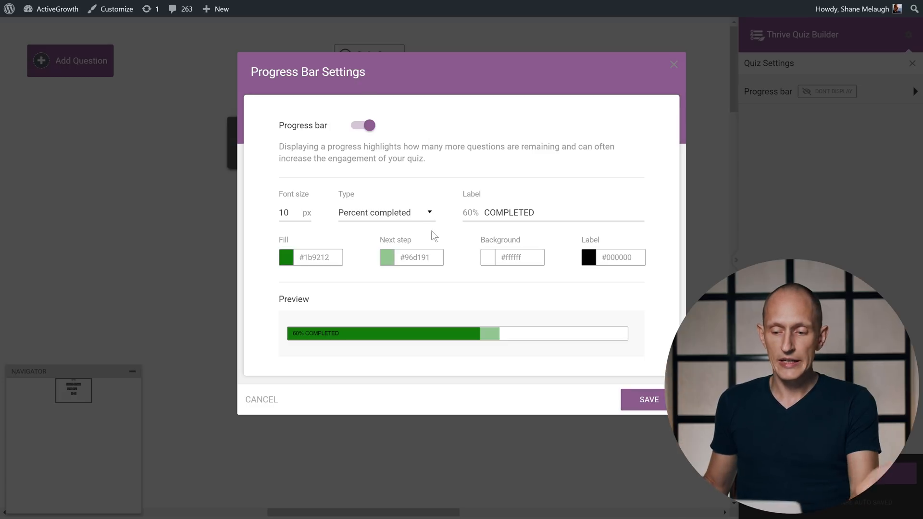
mouse_move(335, 235)
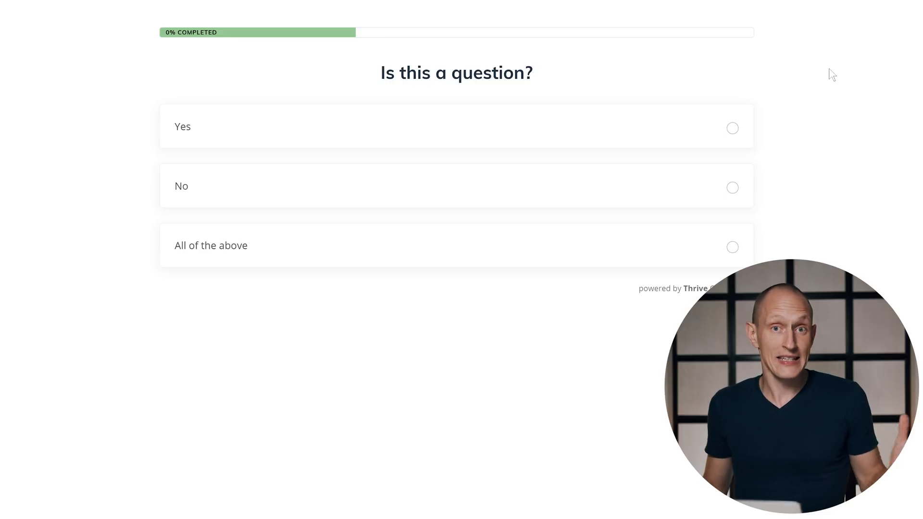
mouse_move(394, 126)
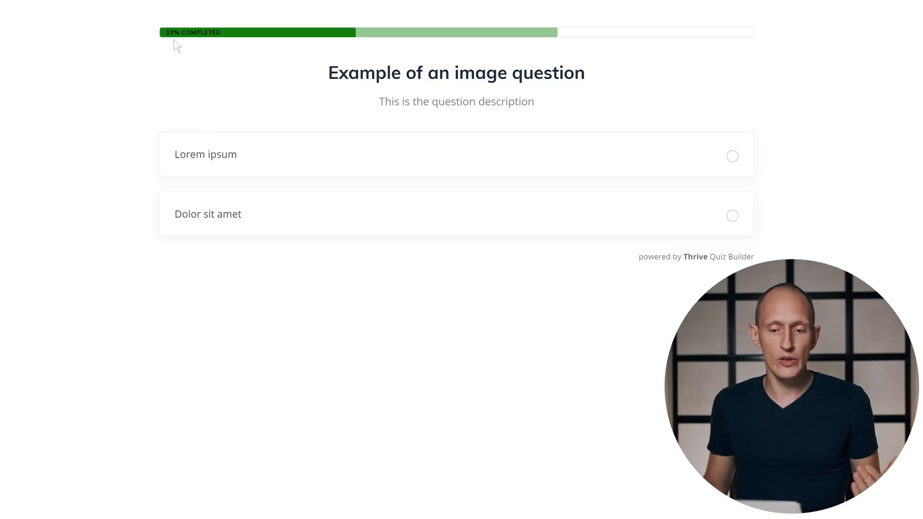
mouse_move(491, 50)
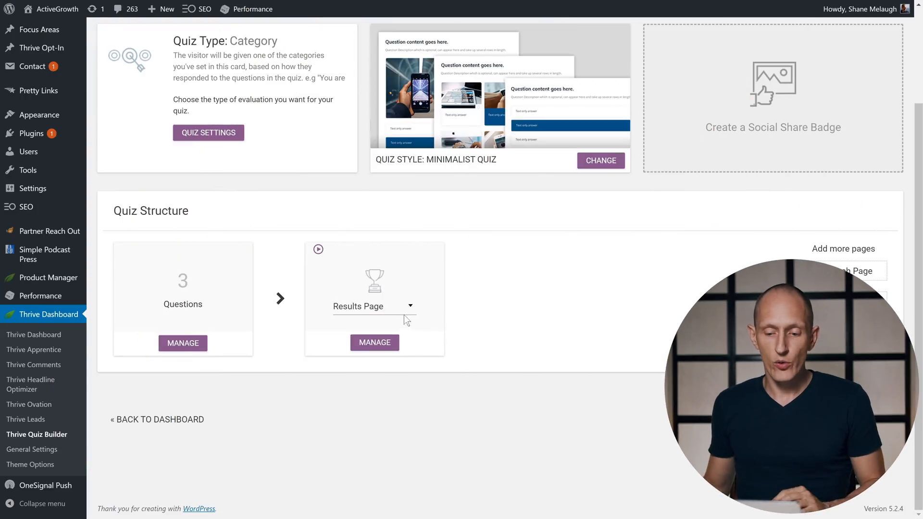
Change the quiz ending from Results Page to URL Redirect and manage its redirect settings
click(411, 306)
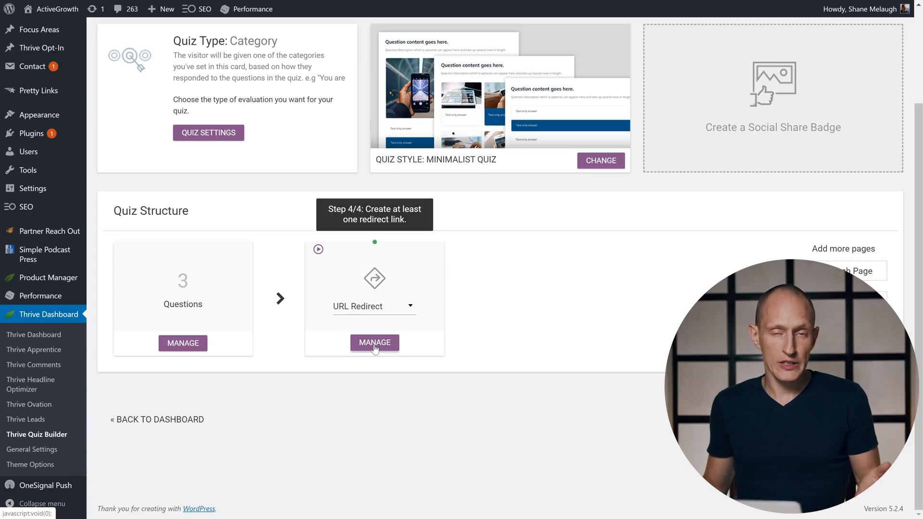
click(374, 343)
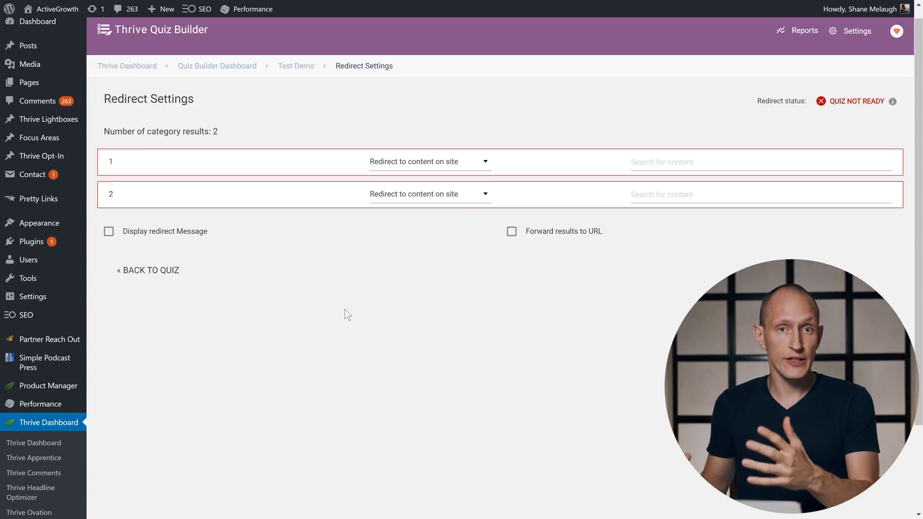
mouse_move(202, 149)
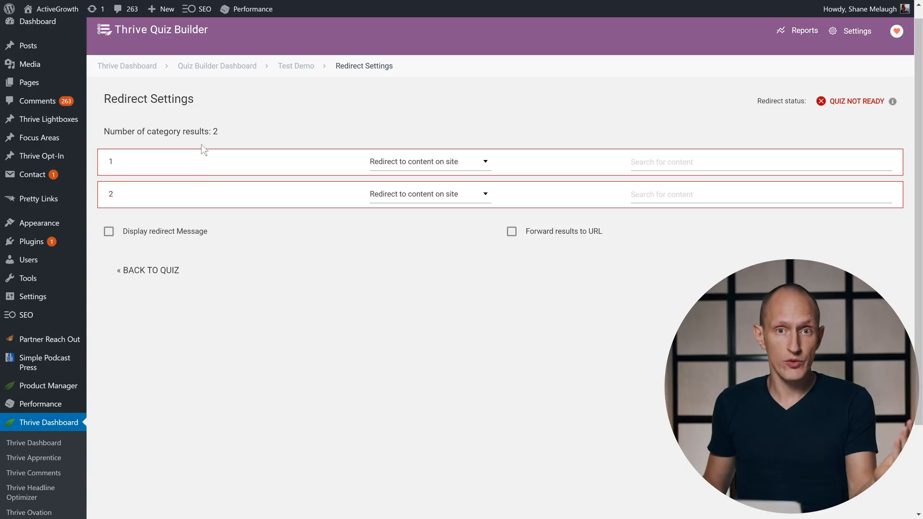
mouse_move(324, 247)
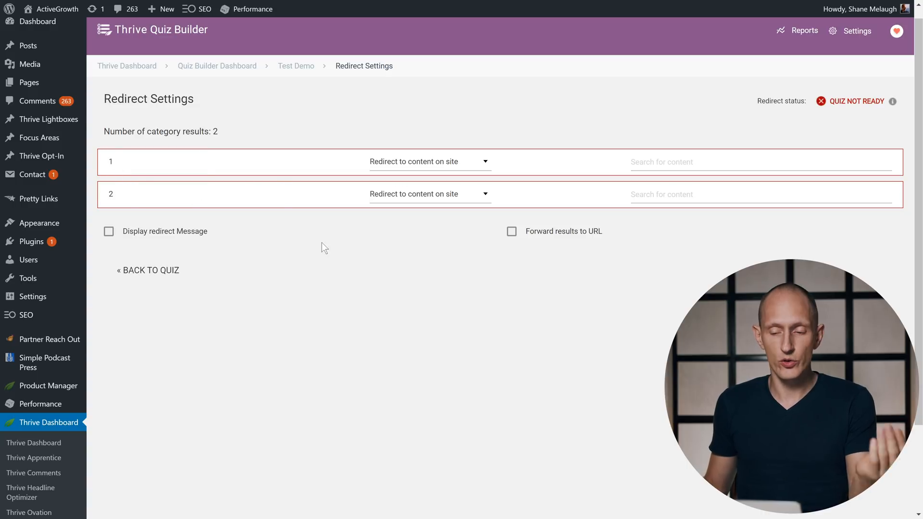
mouse_move(471, 184)
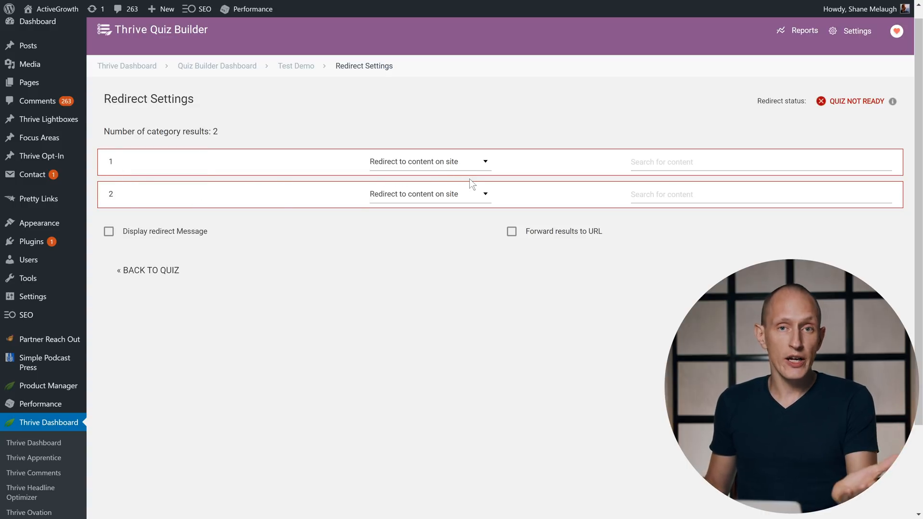
mouse_move(413, 170)
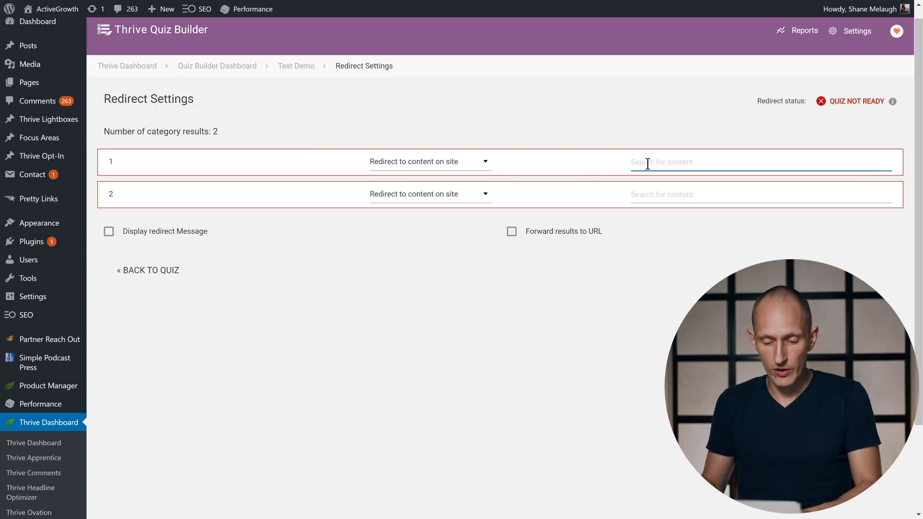
text(webinar)
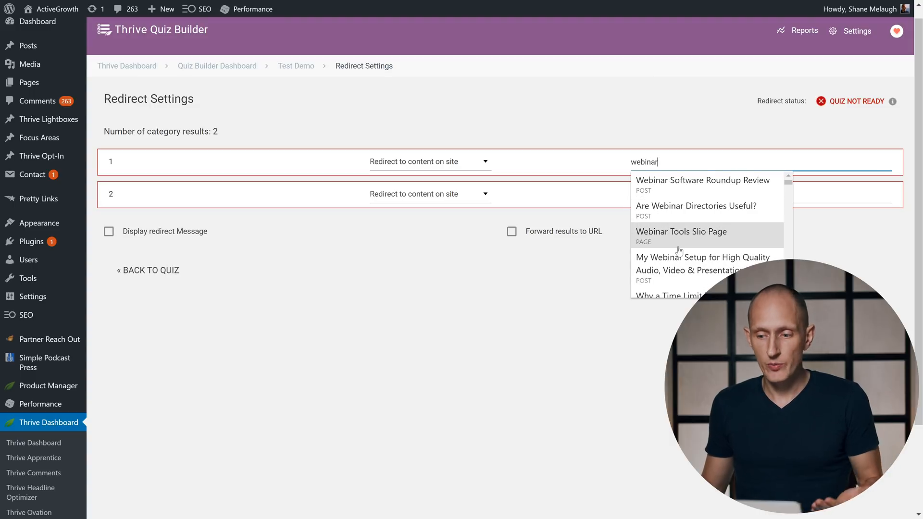
click(701, 179)
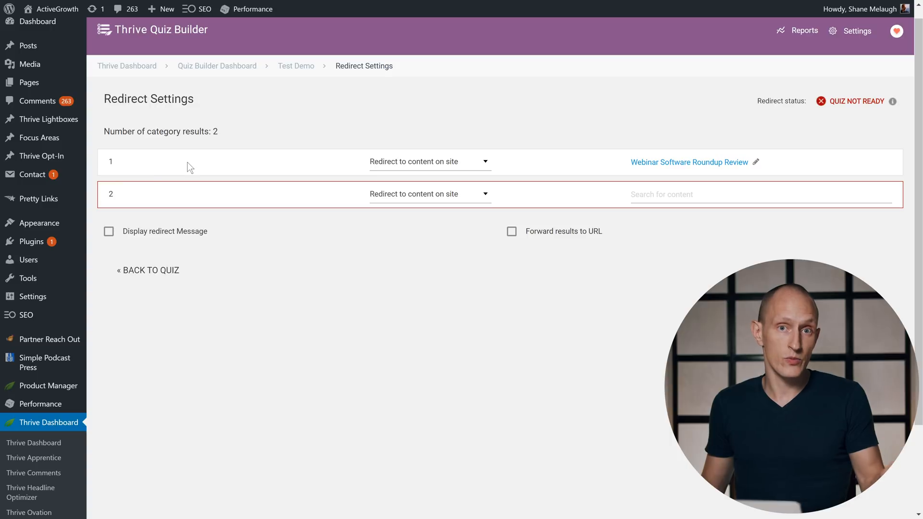
mouse_move(185, 227)
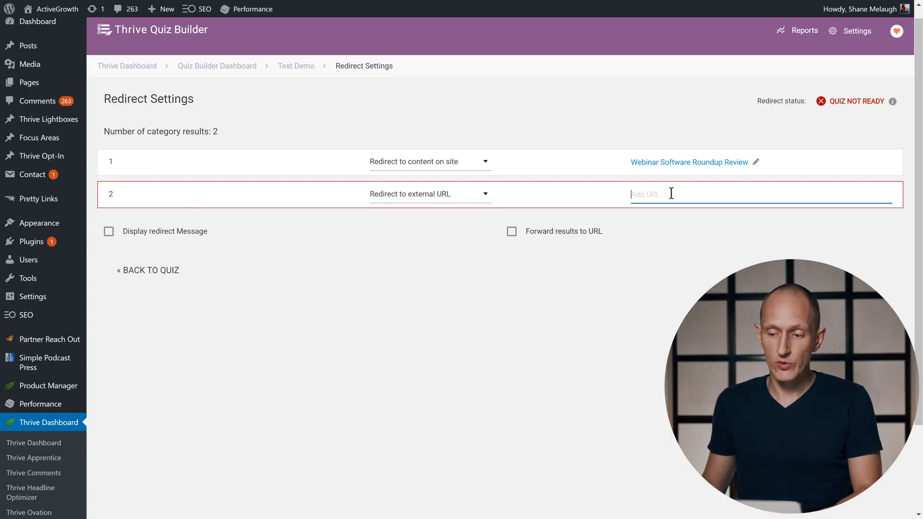
text(https://google.com/)
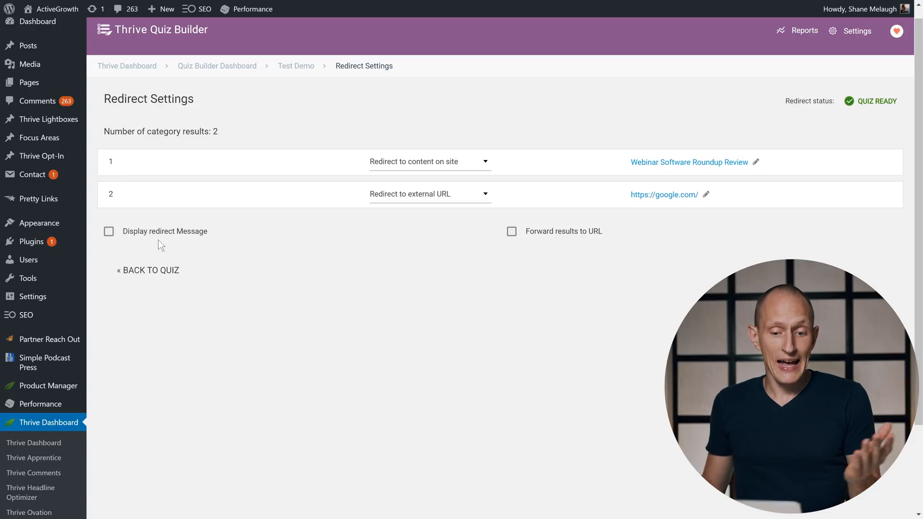
Enable the 'Quiz Completed!' redirect message with a 3-second duration and return to the overview
click(109, 231)
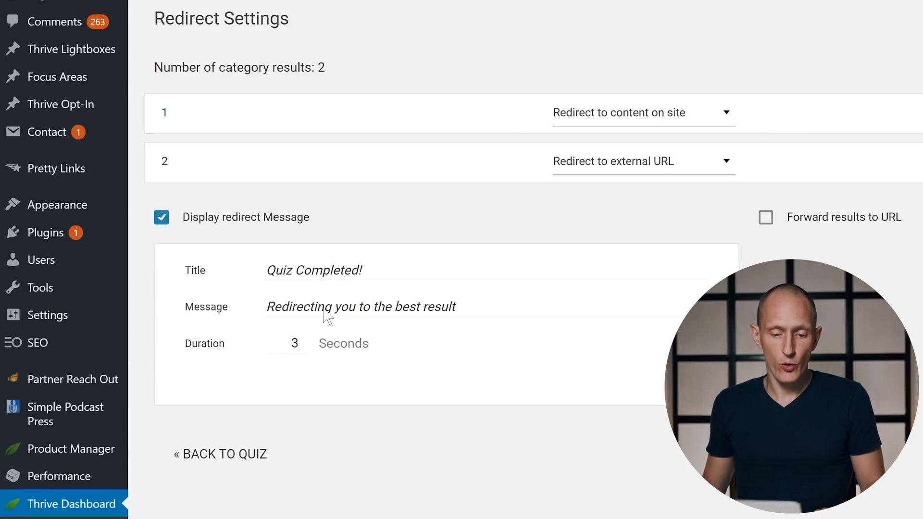
click(294, 343)
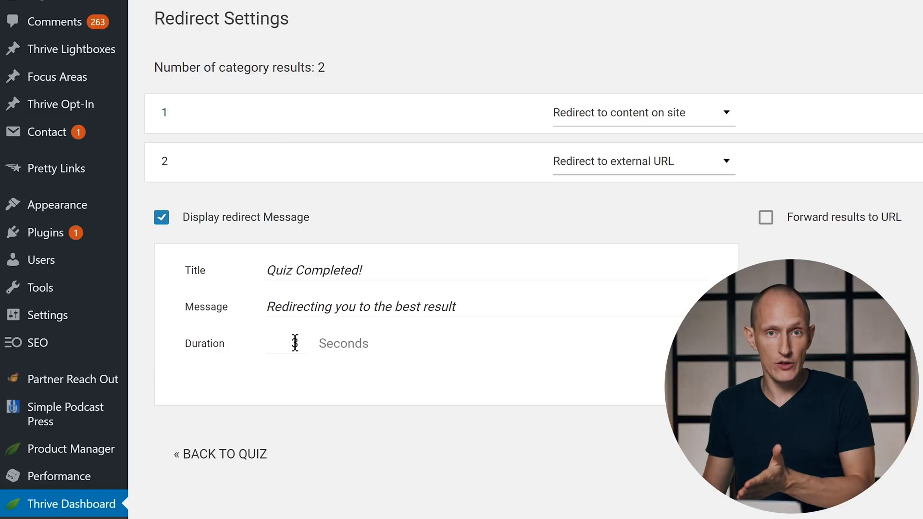
scroll(up, 3)
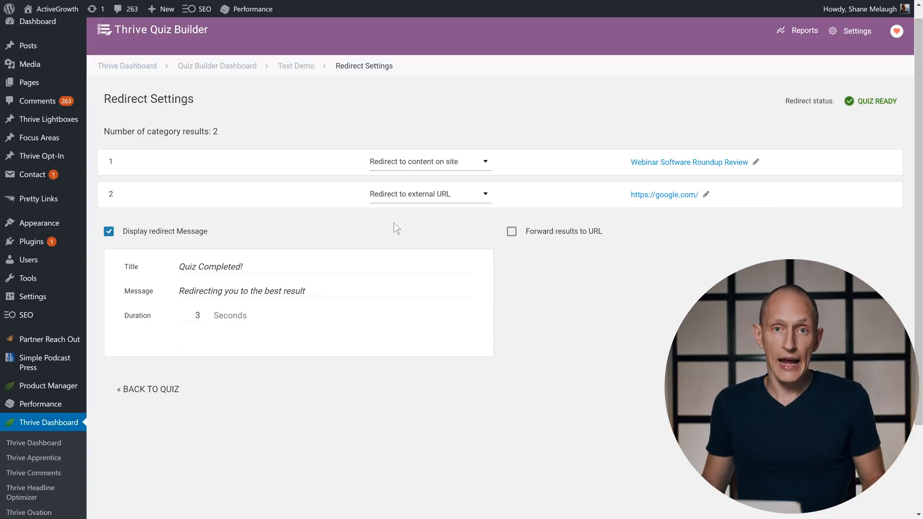
mouse_move(529, 213)
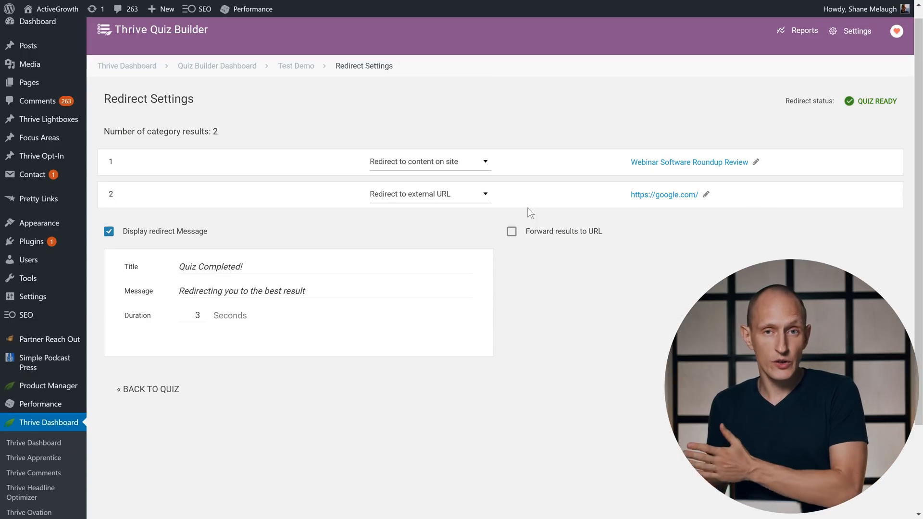
click(510, 231)
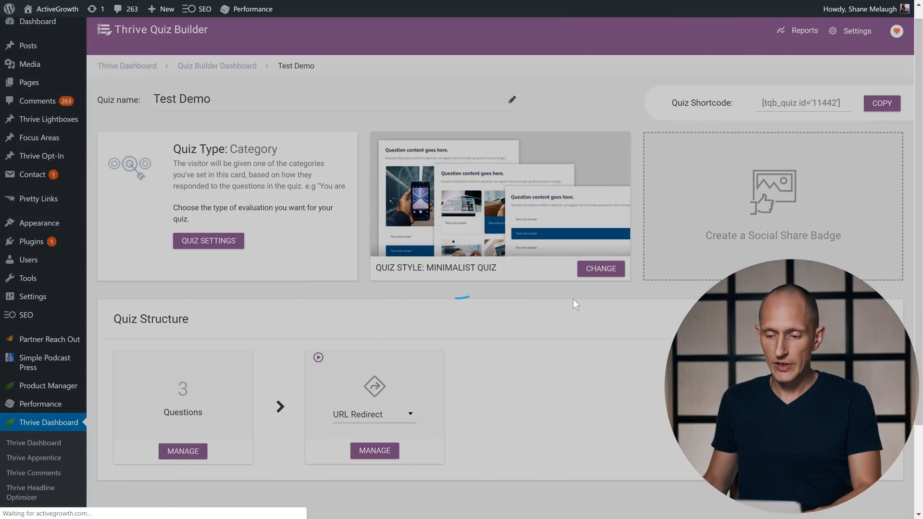
Add a new question of type Multiple Choice with Buttons and continue to its editor
click(183, 451)
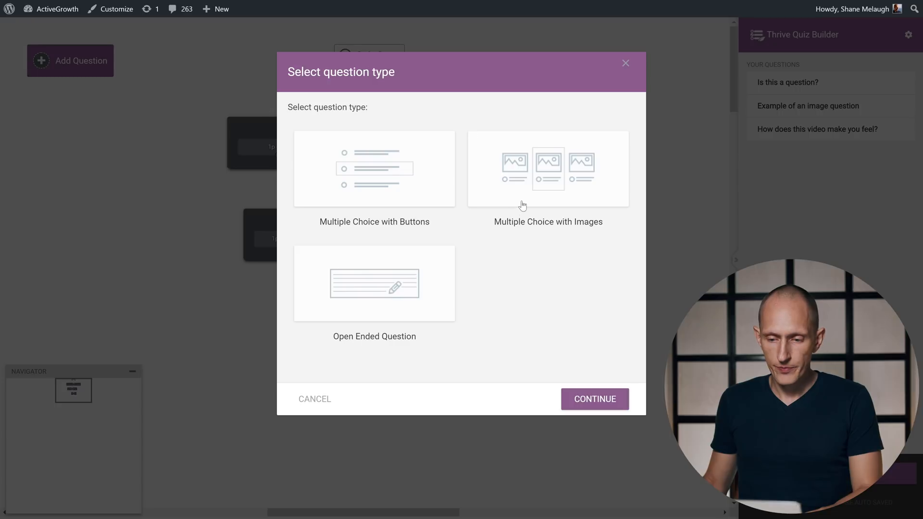
mouse_move(420, 271)
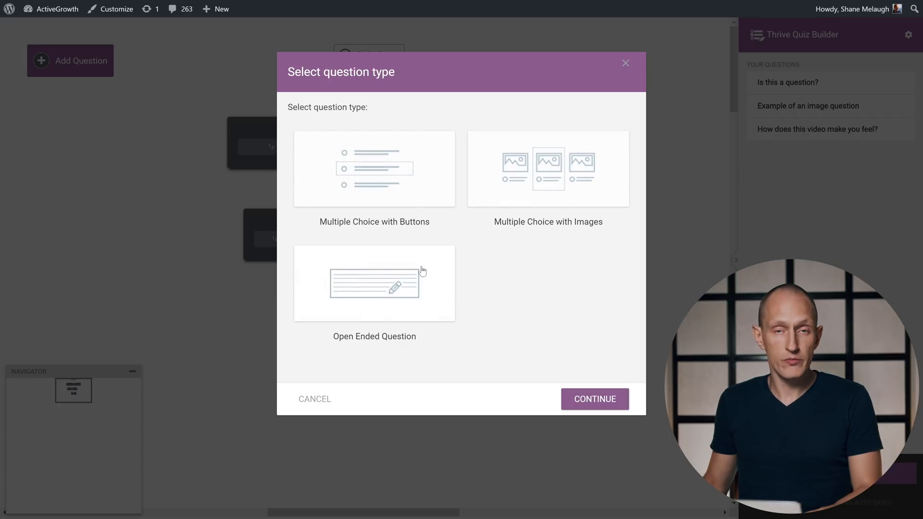
click(373, 170)
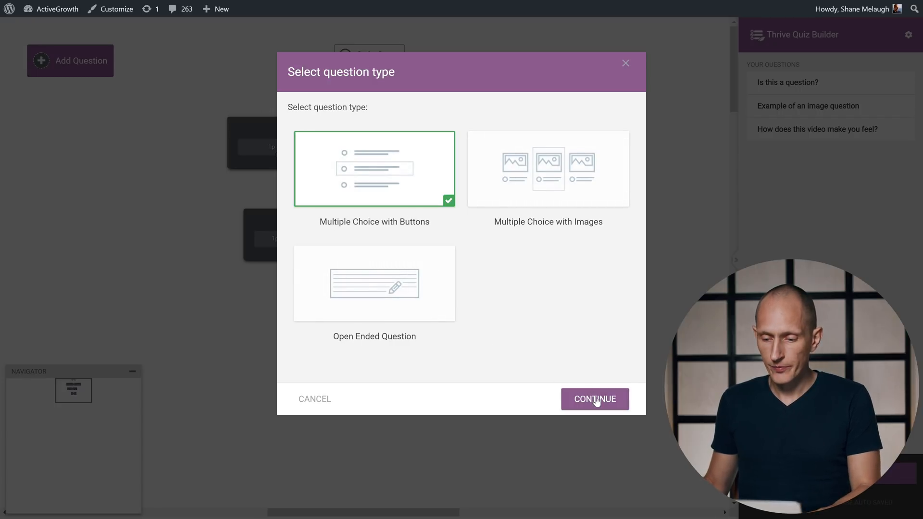
click(594, 399)
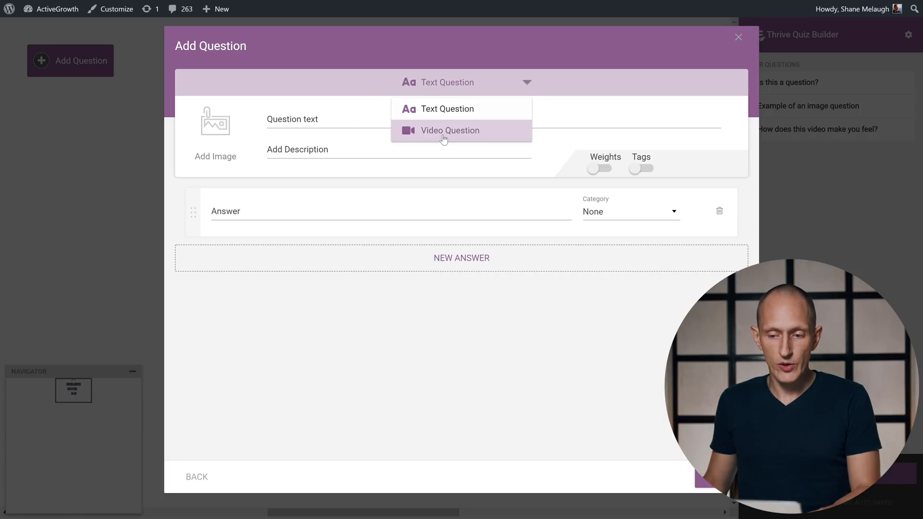
click(450, 130)
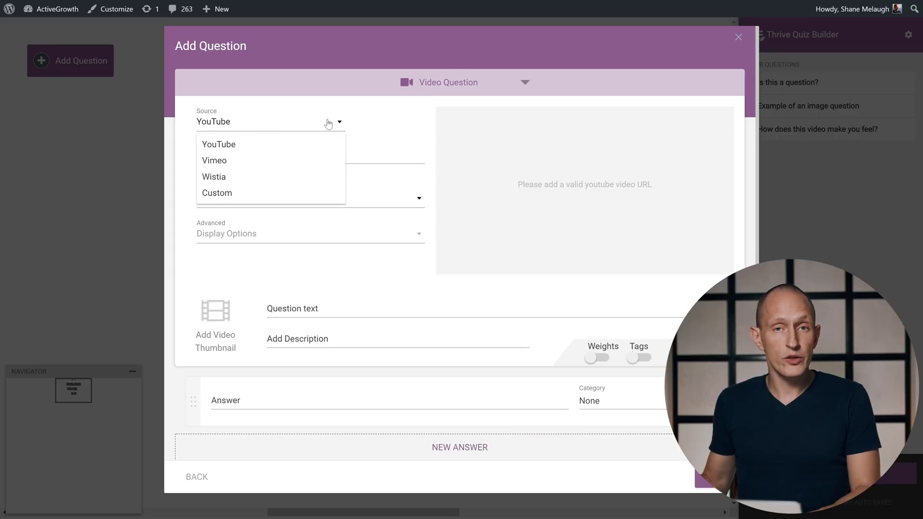
mouse_move(286, 130)
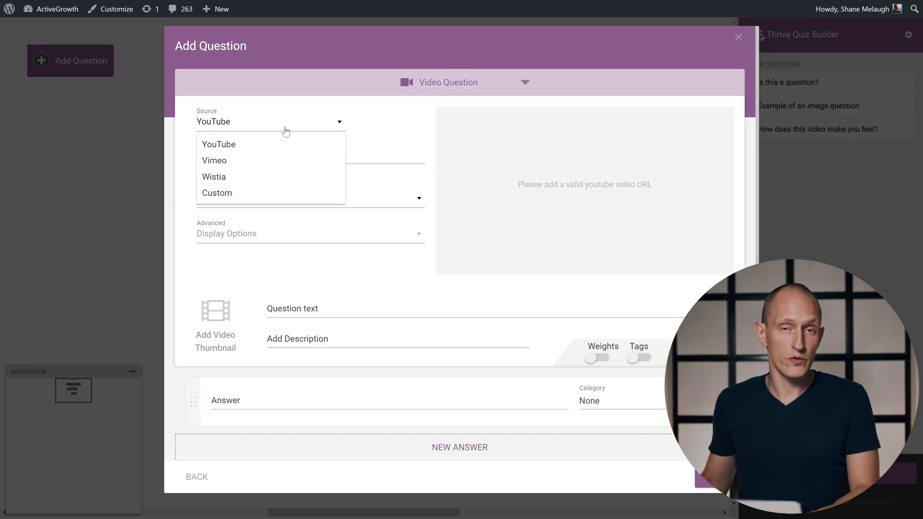
click(218, 145)
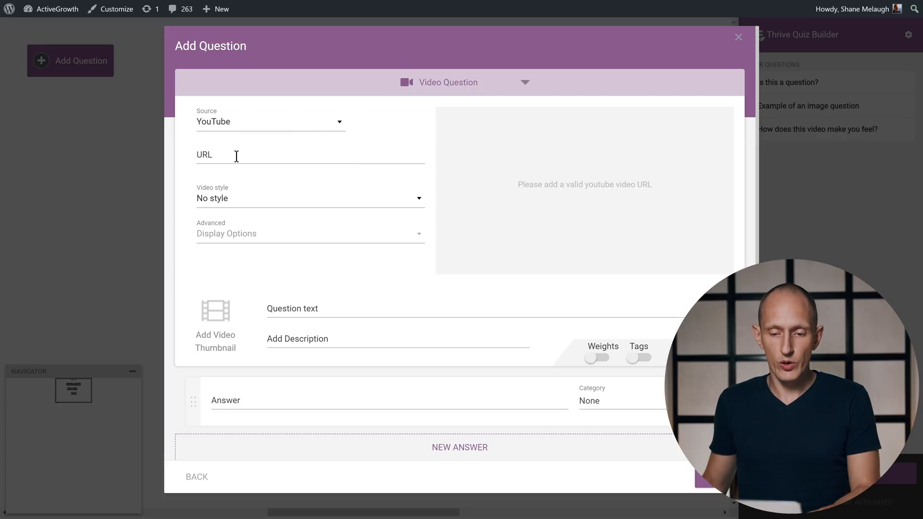
text(https://www.youtube.com/watch?v=Dx9DgMxeR88)
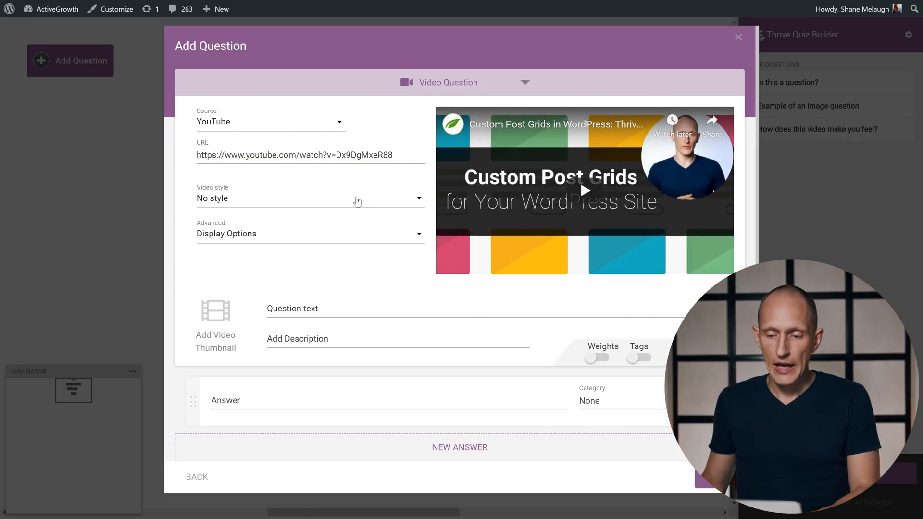
click(419, 198)
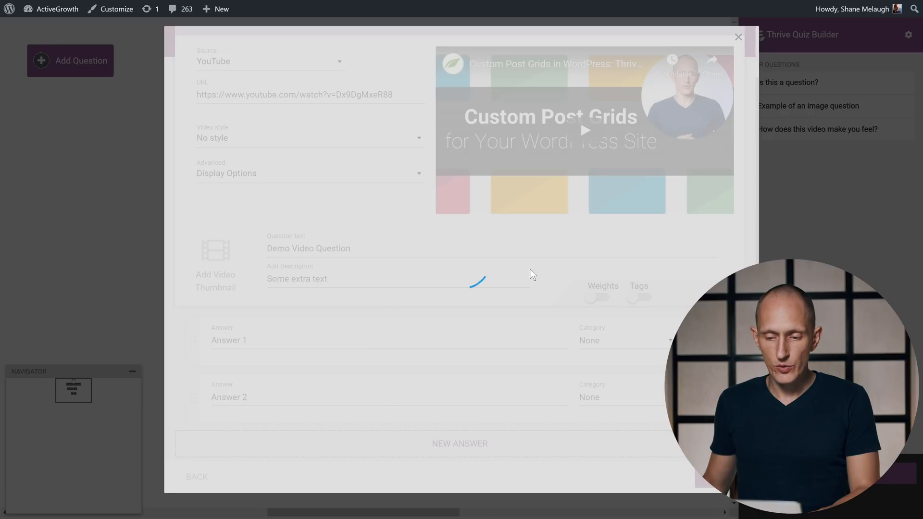
click(738, 37)
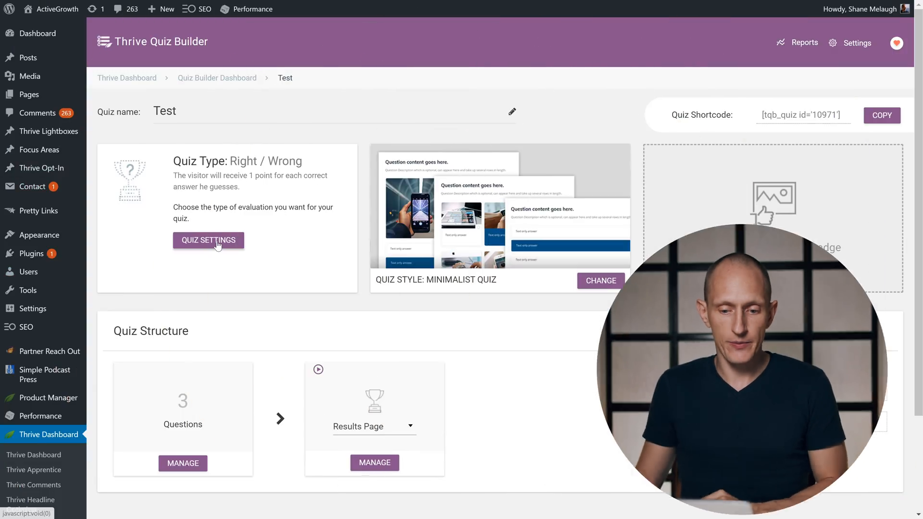
Set the Test quiz to highlight correct answers until the user presses Next and save
click(208, 241)
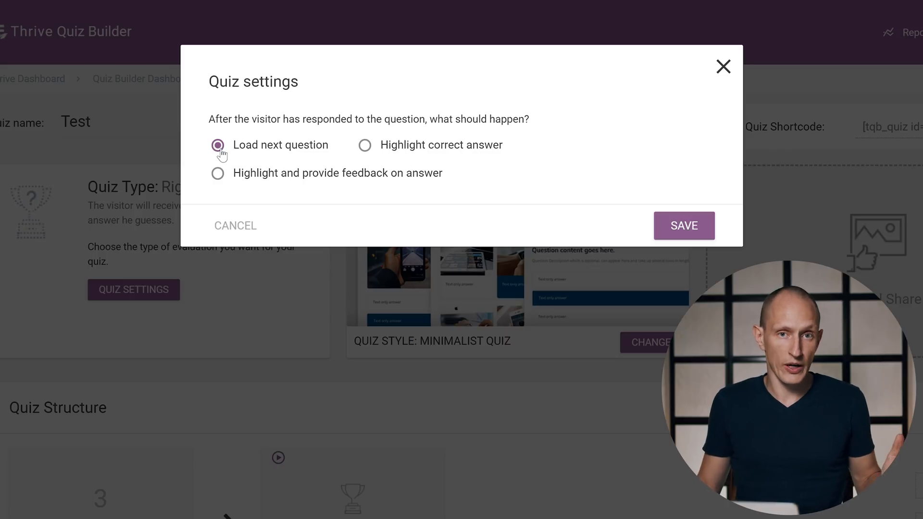
click(365, 146)
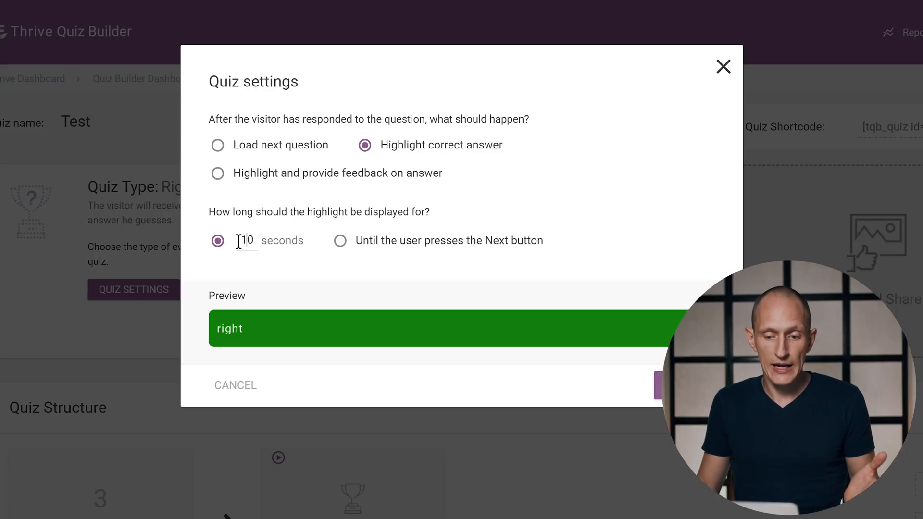
text(2)
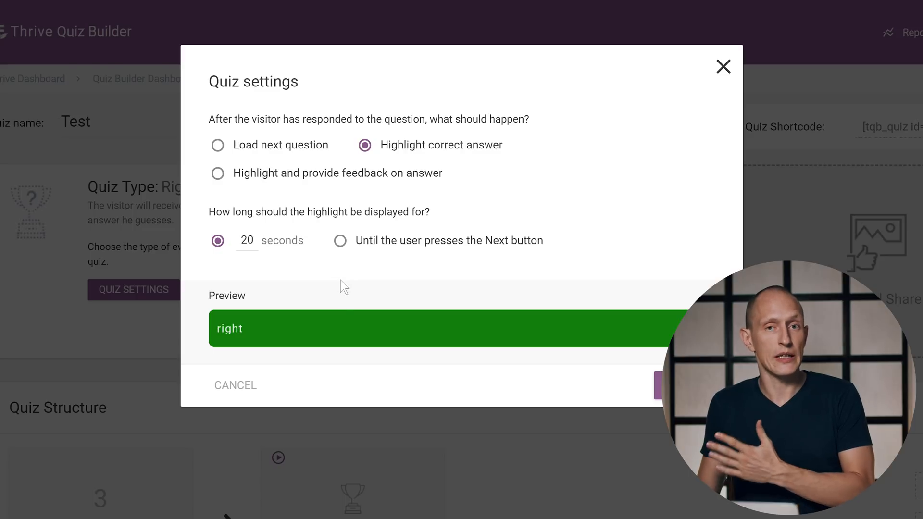
click(340, 241)
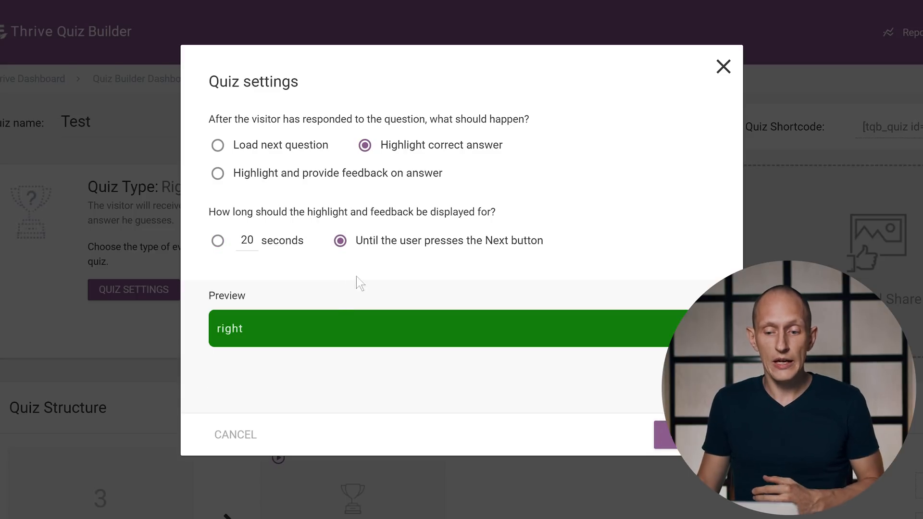
mouse_move(465, 277)
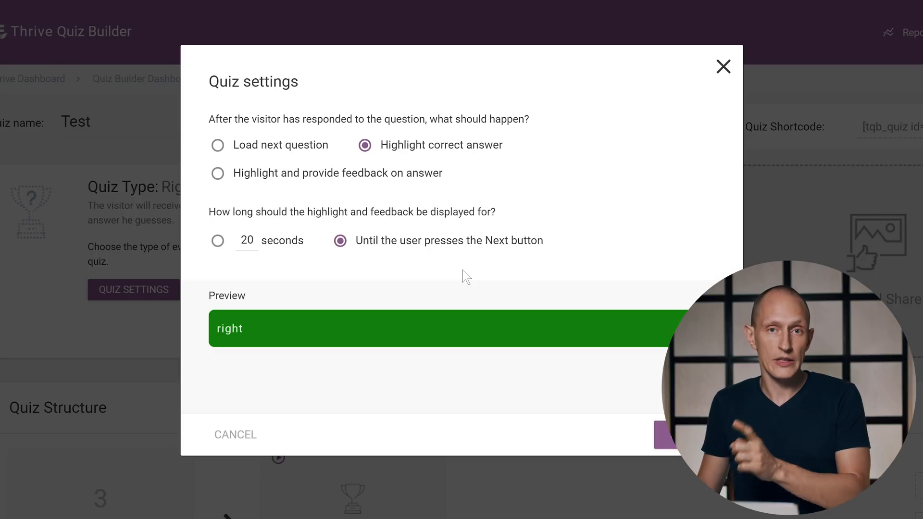
click(723, 67)
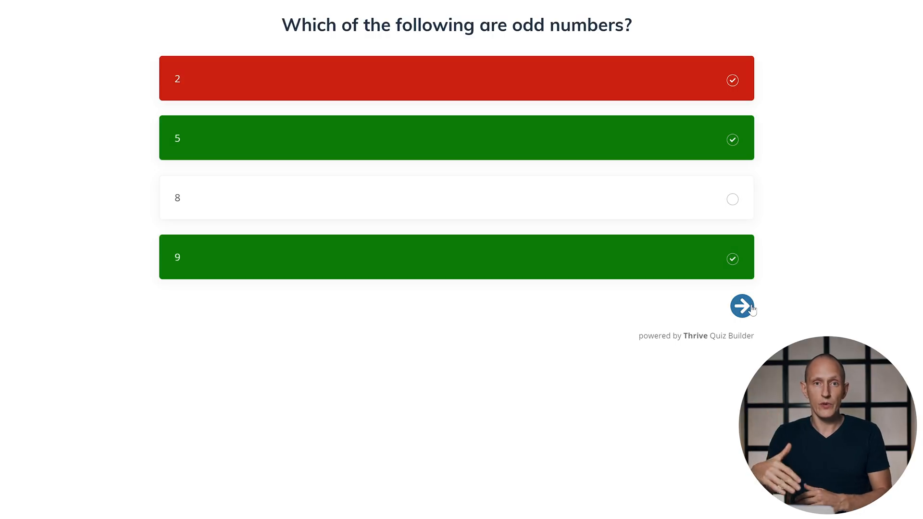
Preview the highlight on a question, then switch over to the Test Demo quiz
click(742, 306)
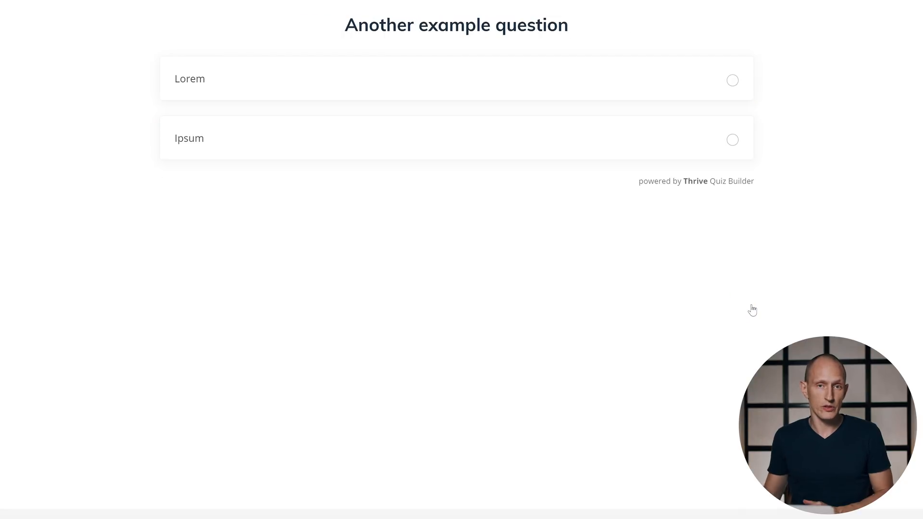
click(133, 290)
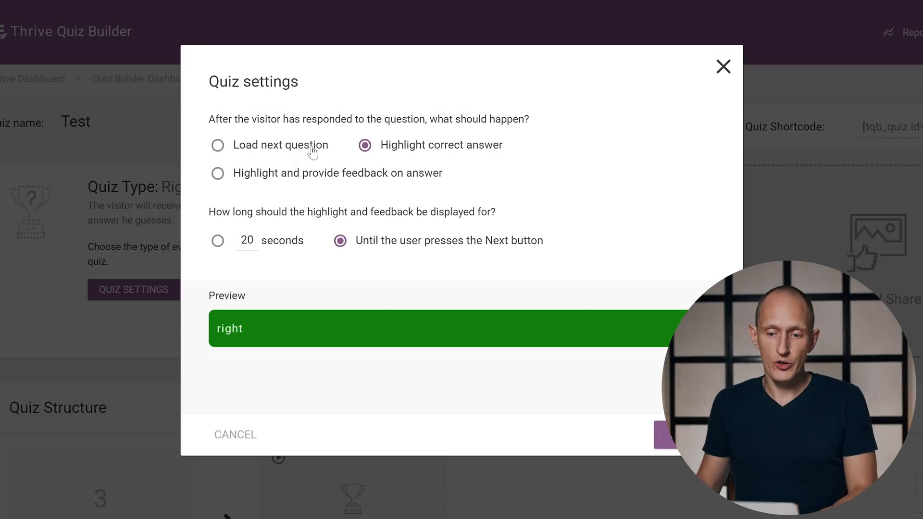
click(217, 173)
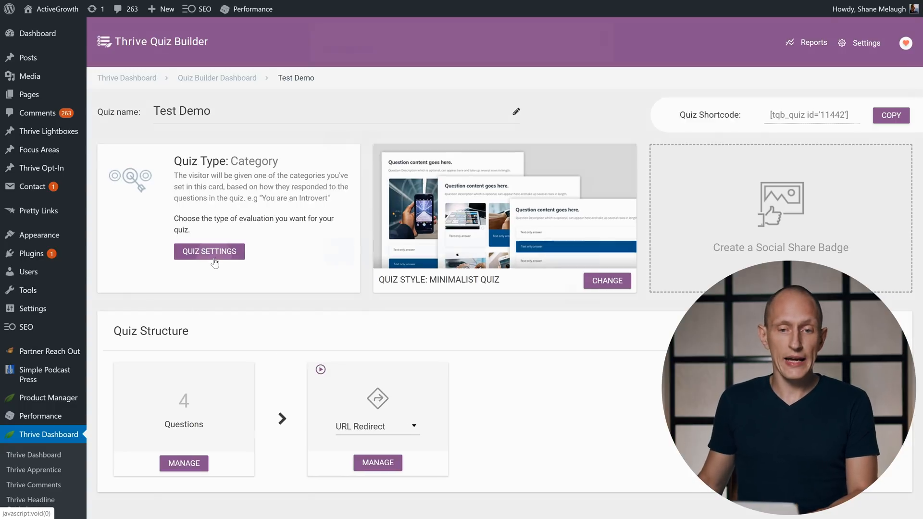
Set Test Demo's feedback duration to 'Until the user presses the Next button' and save
click(209, 250)
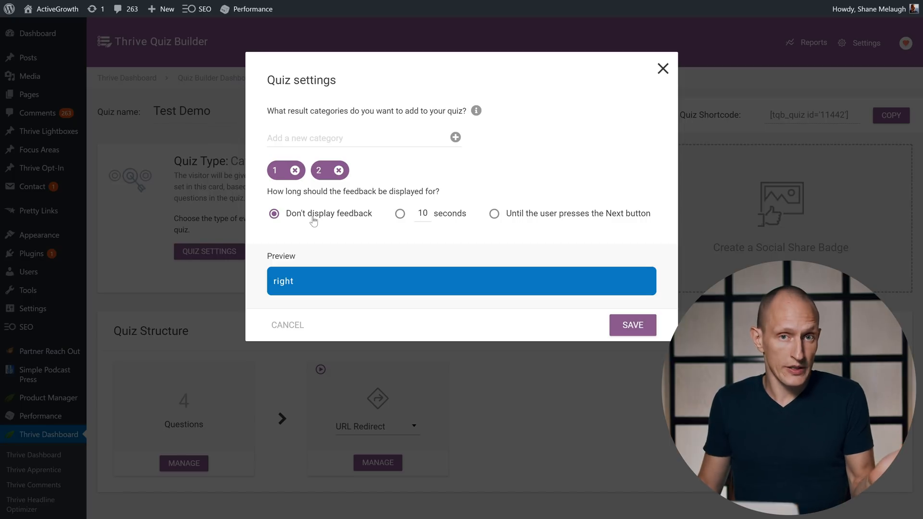
mouse_move(400, 218)
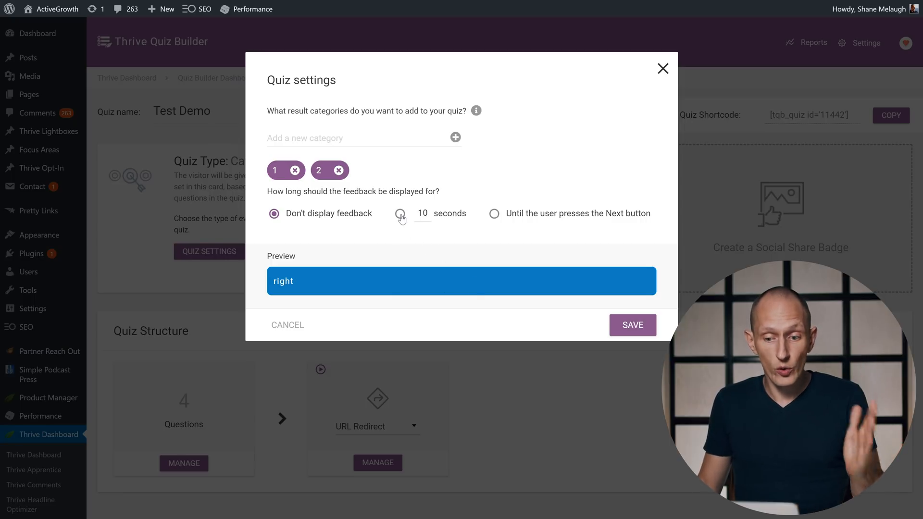
click(400, 213)
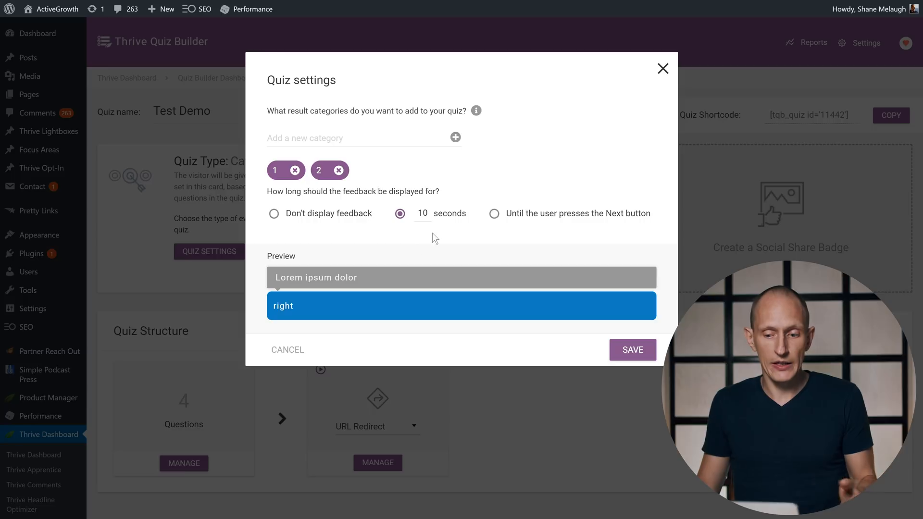
click(493, 214)
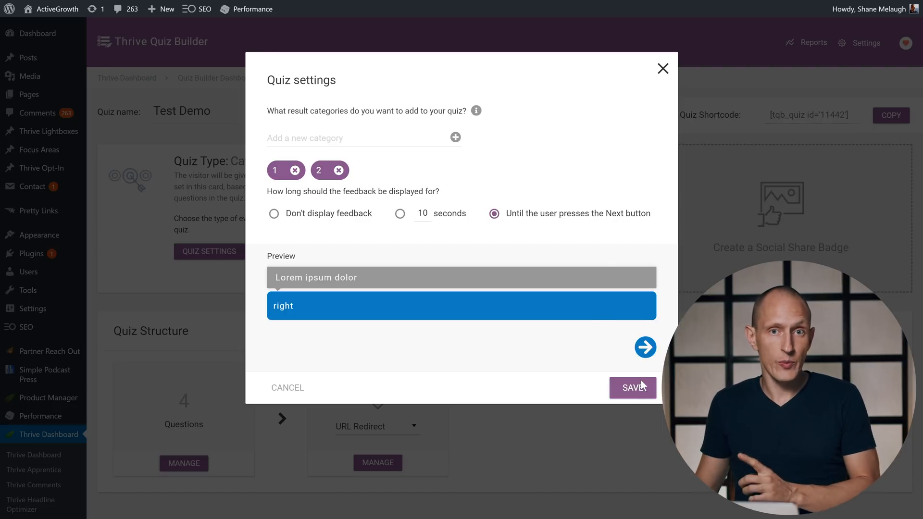
click(633, 388)
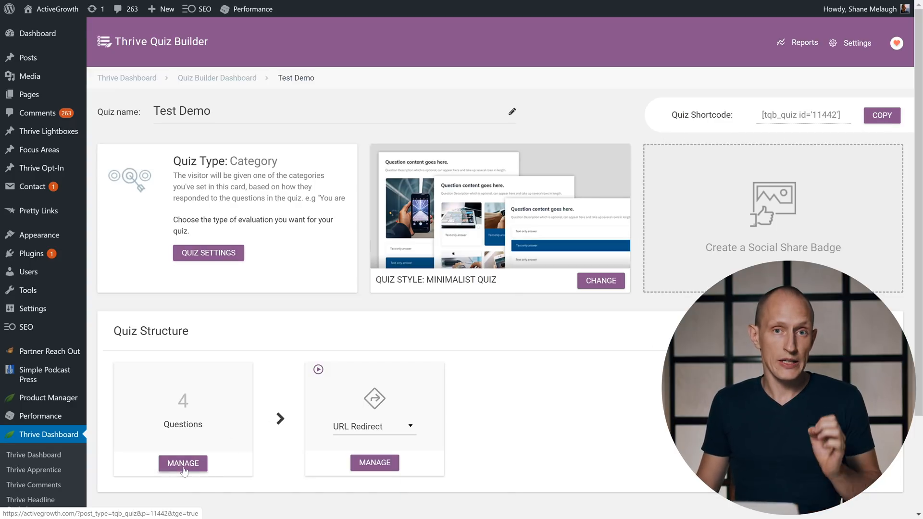
Preview the Test Demo quiz and answer No to check the answer feedback stays on screen
click(183, 463)
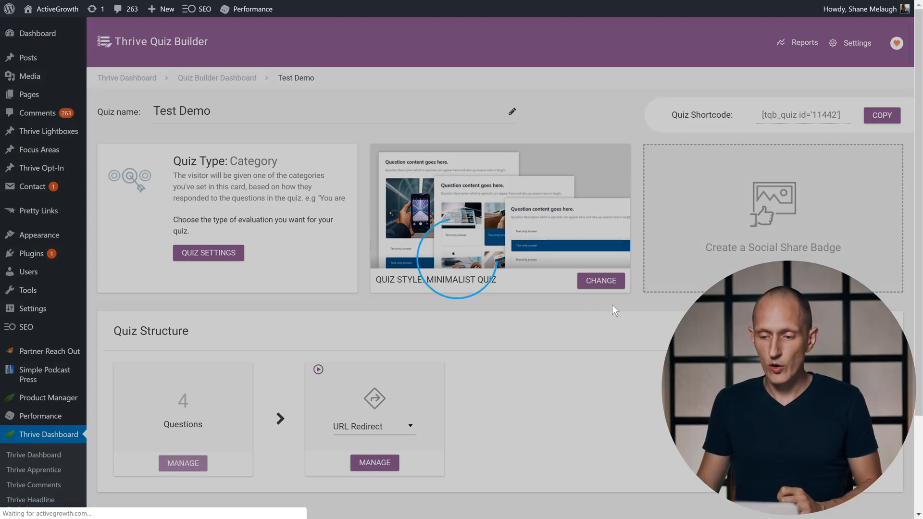
click(183, 462)
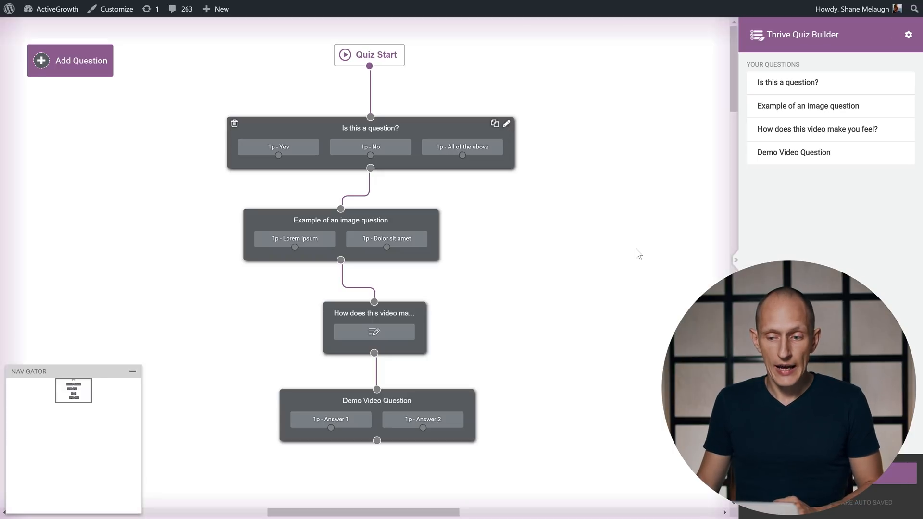
click(506, 124)
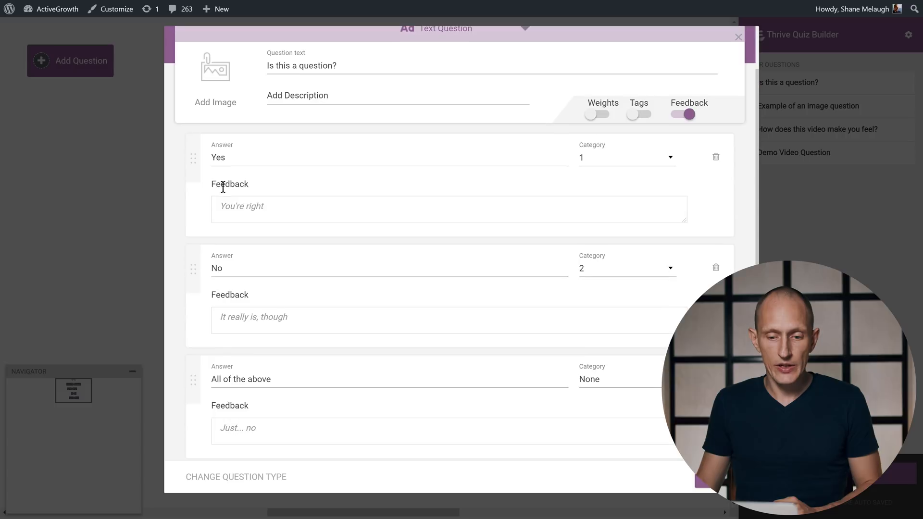
scroll(down, 3)
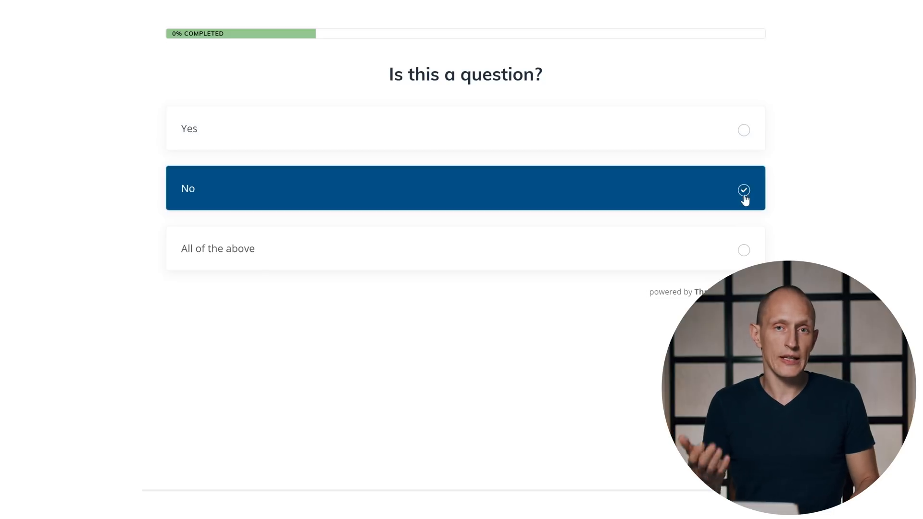
click(743, 189)
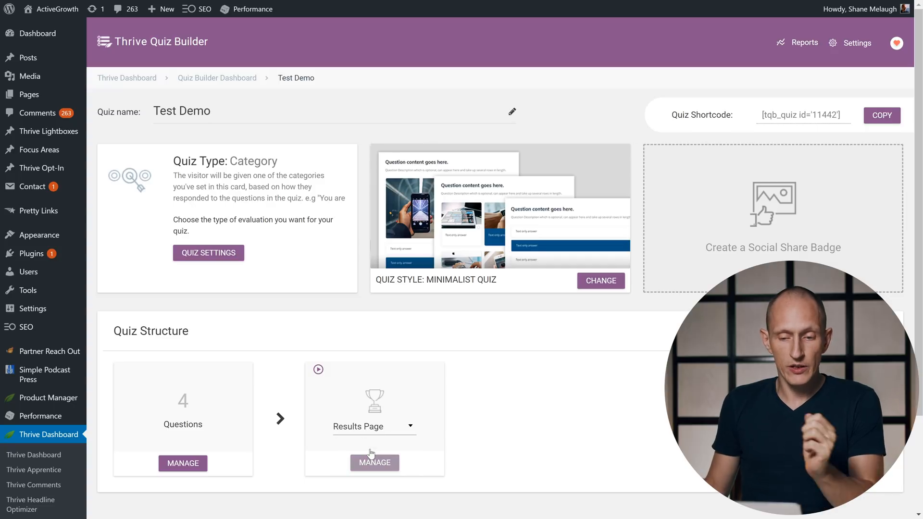
mouse_move(537, 432)
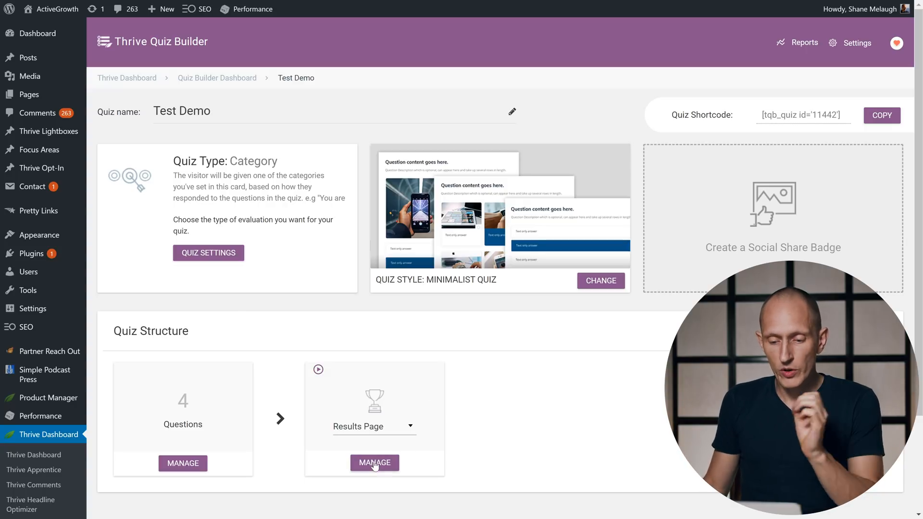
Manage the Results Page and edit the First Results Page (control) in Thrive Architect
click(374, 462)
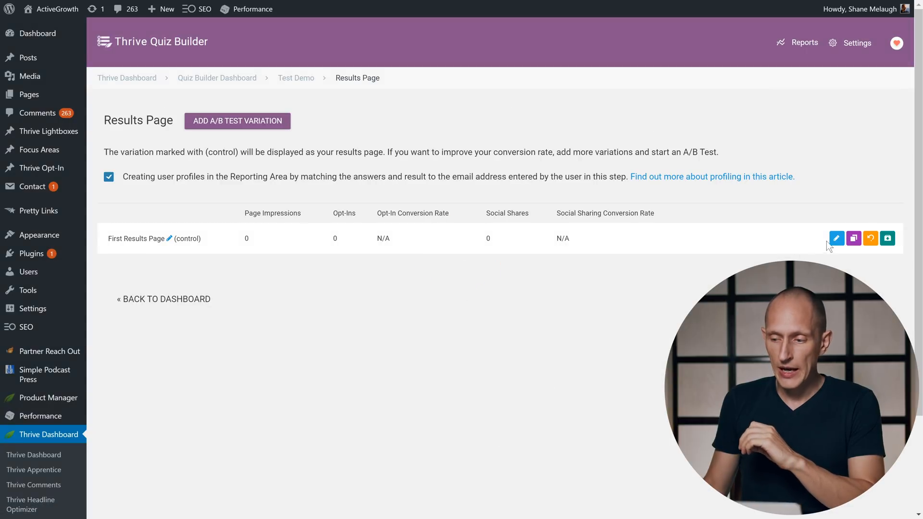
click(835, 238)
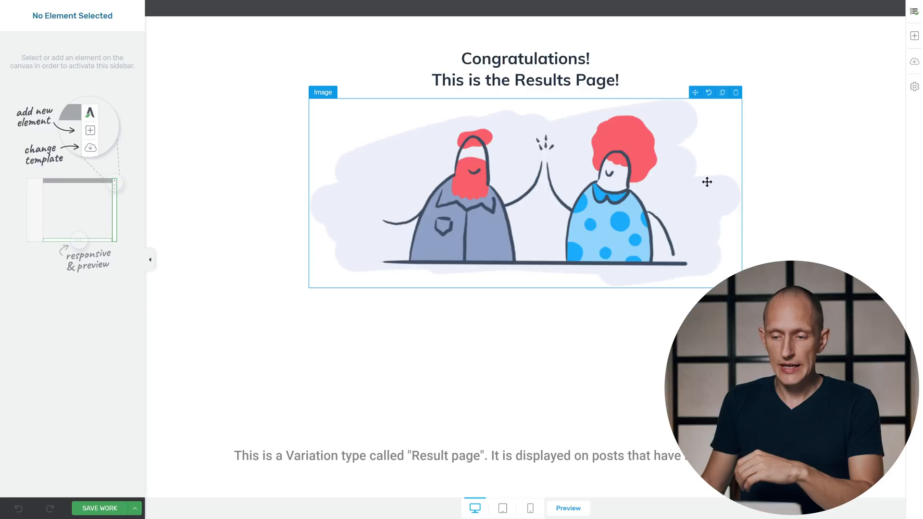
Add a Button element under the illustration styled with the AG Button 1 global style
click(914, 35)
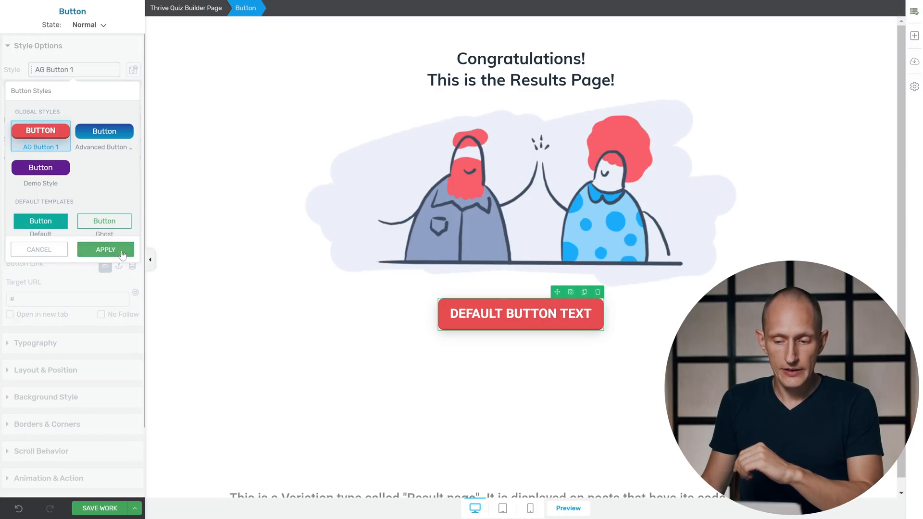
click(104, 249)
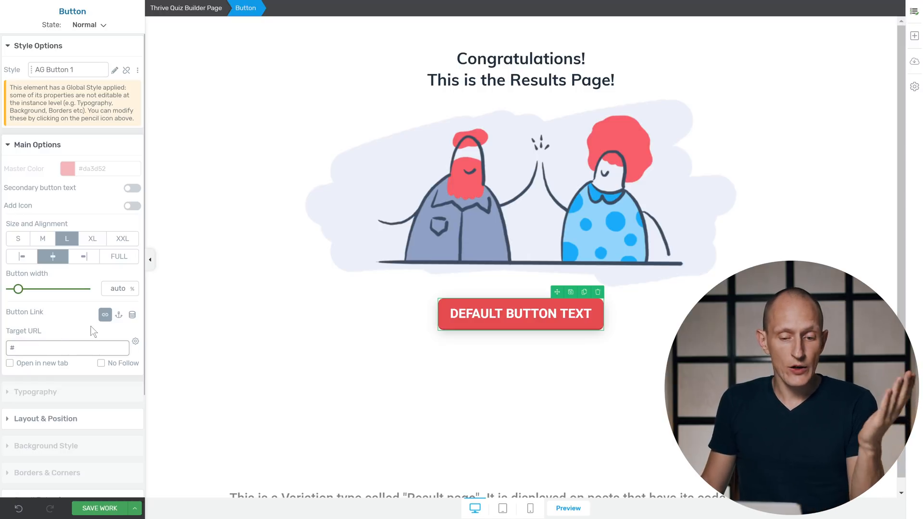
mouse_move(105, 315)
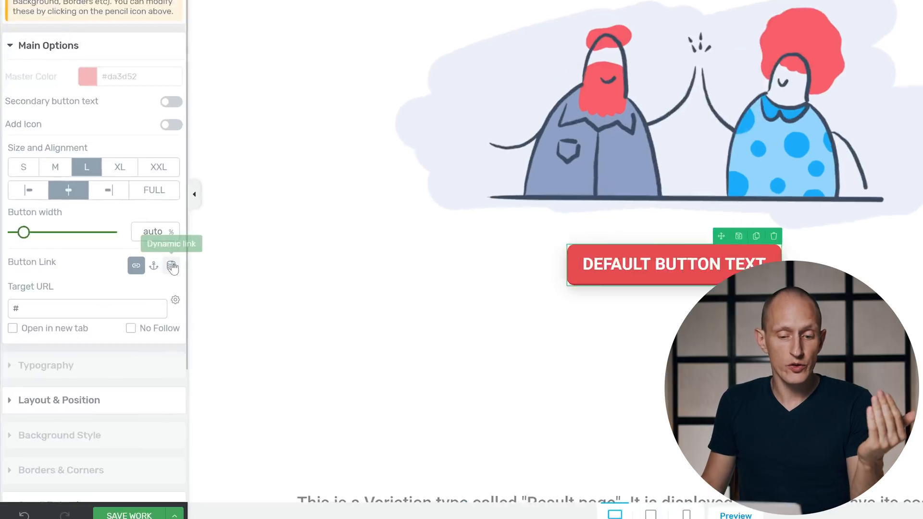
Give the button a dynamic link to Quiz > Restart Quiz, insert it and return to Thrive Dashboard
click(172, 265)
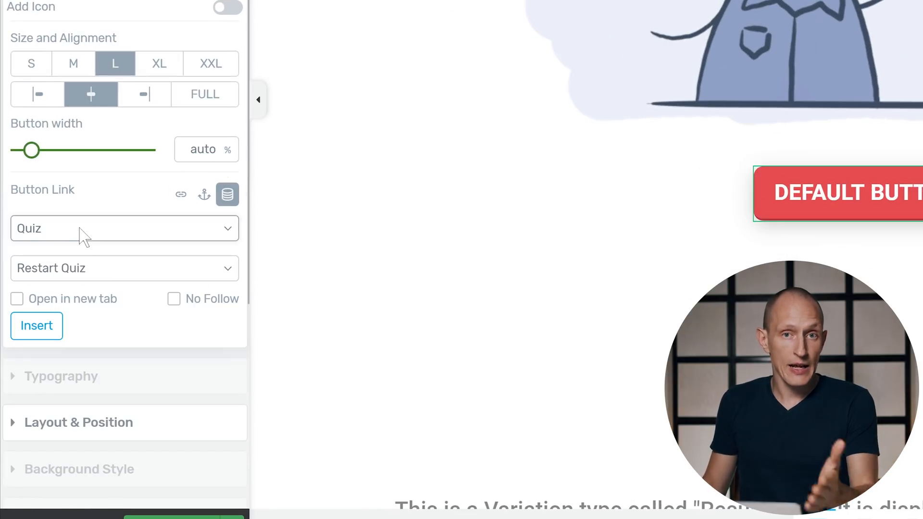
click(124, 229)
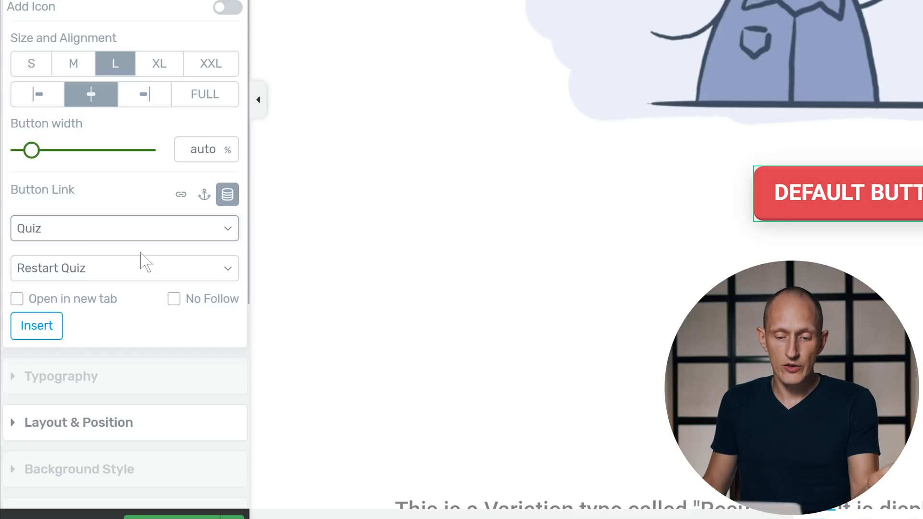
mouse_move(226, 195)
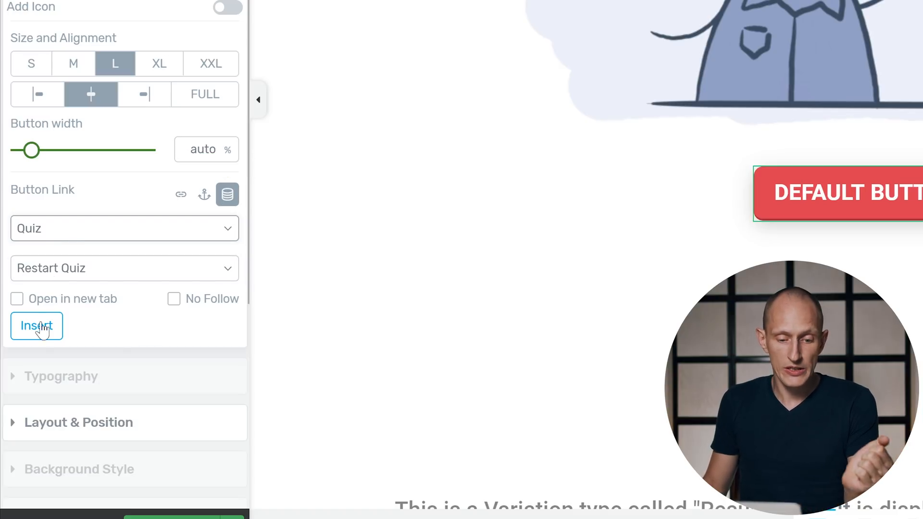
click(37, 326)
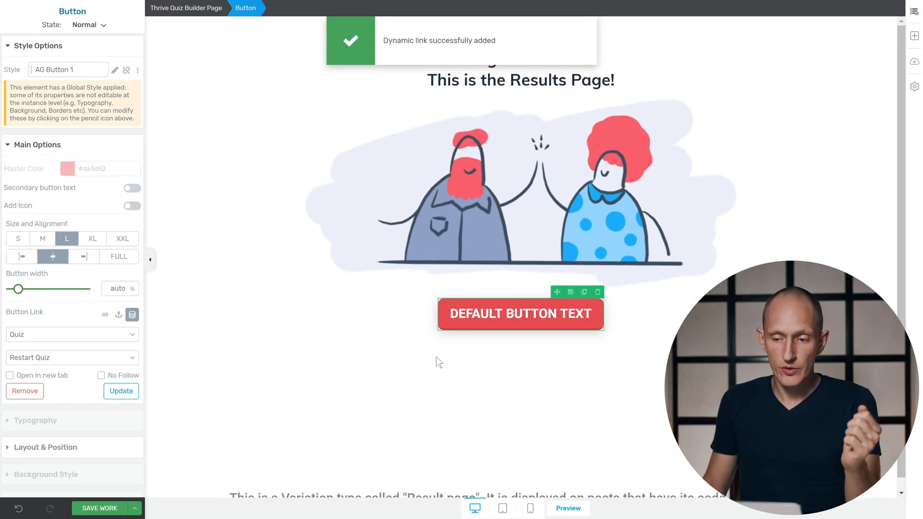
click(99, 508)
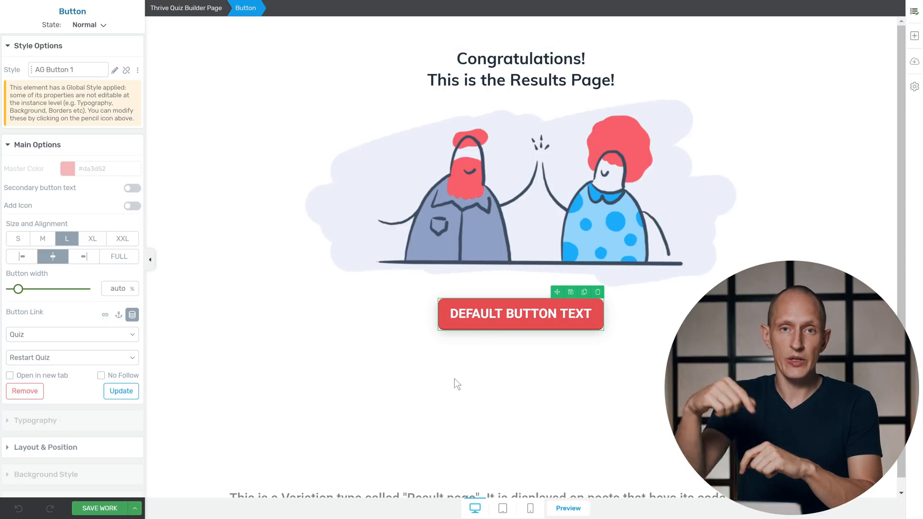
click(546, 8)
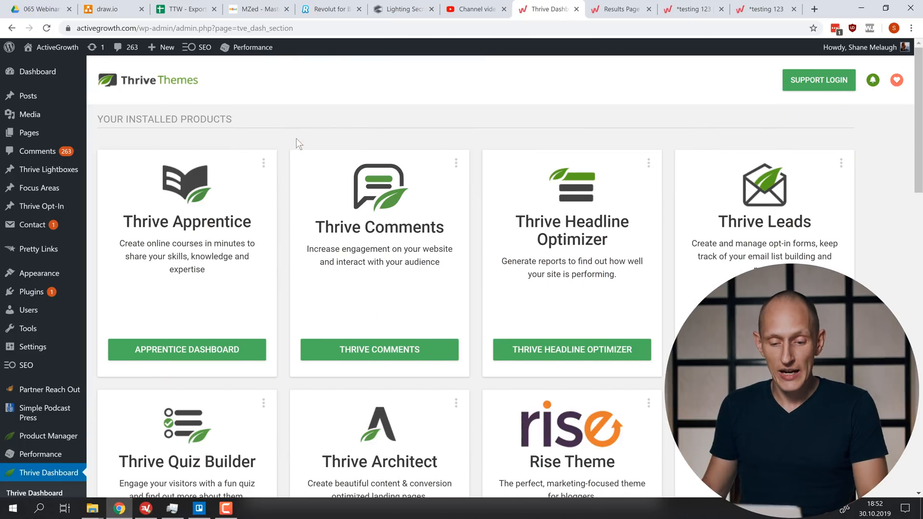
In Notification Manager, add a new notification triggered on Quiz Completion
scroll(down, 3)
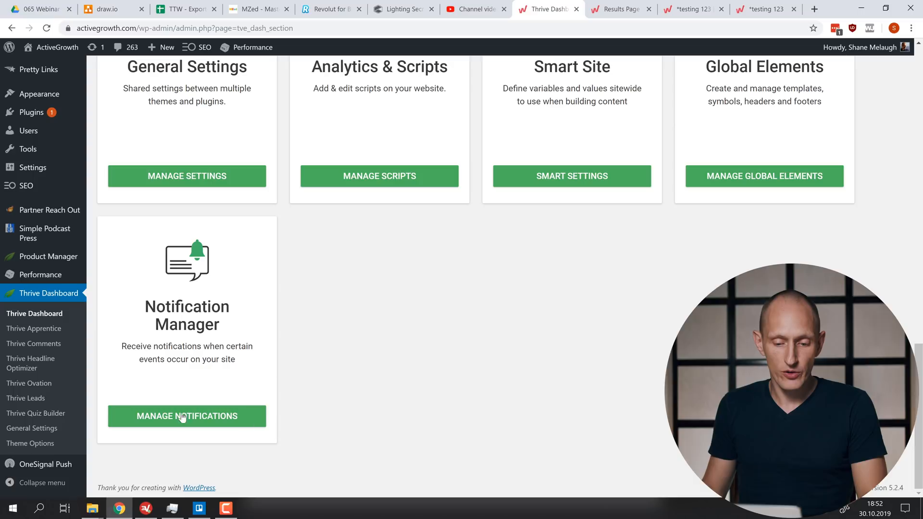
click(186, 416)
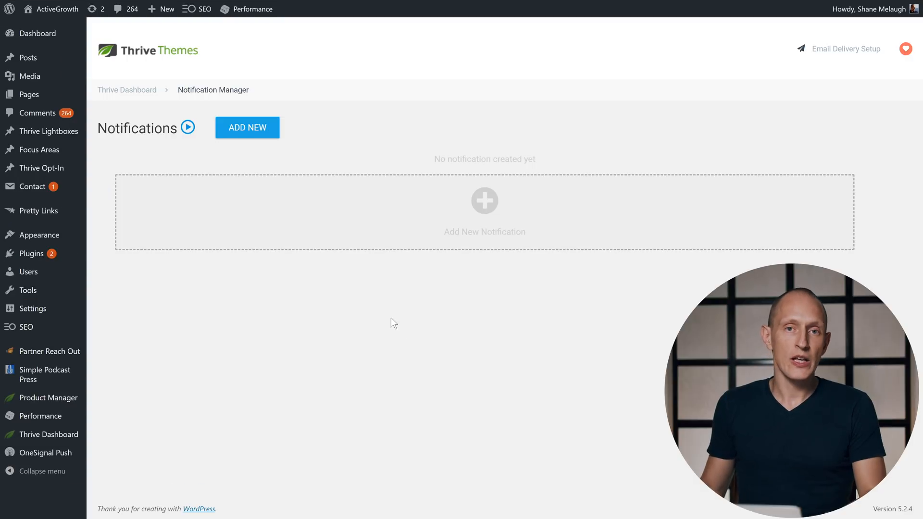
click(247, 127)
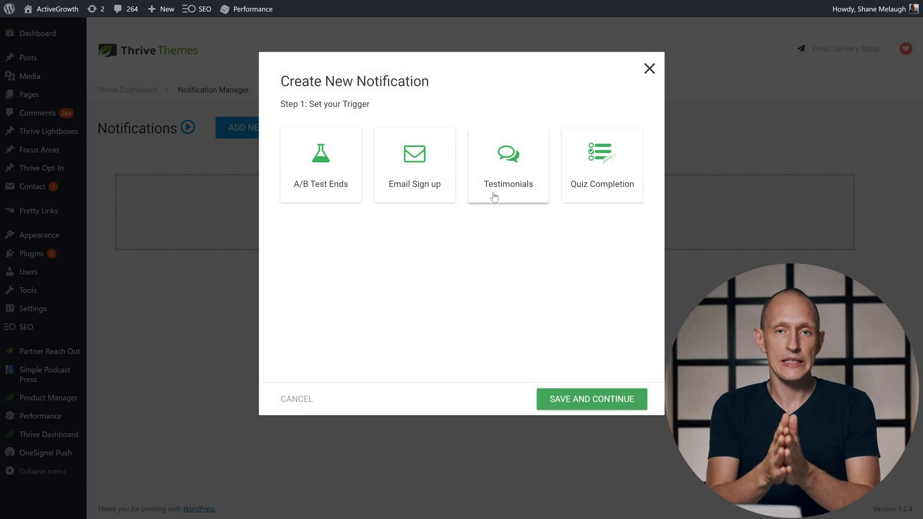
click(602, 165)
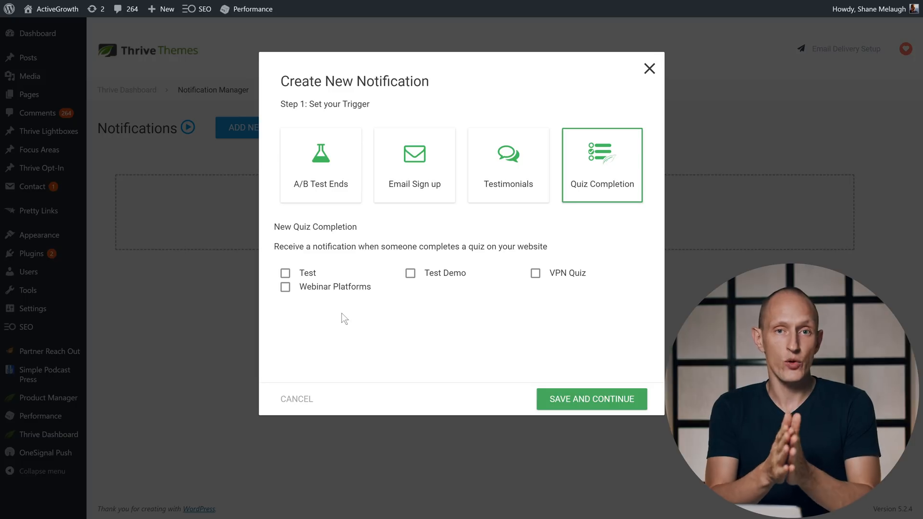
click(592, 398)
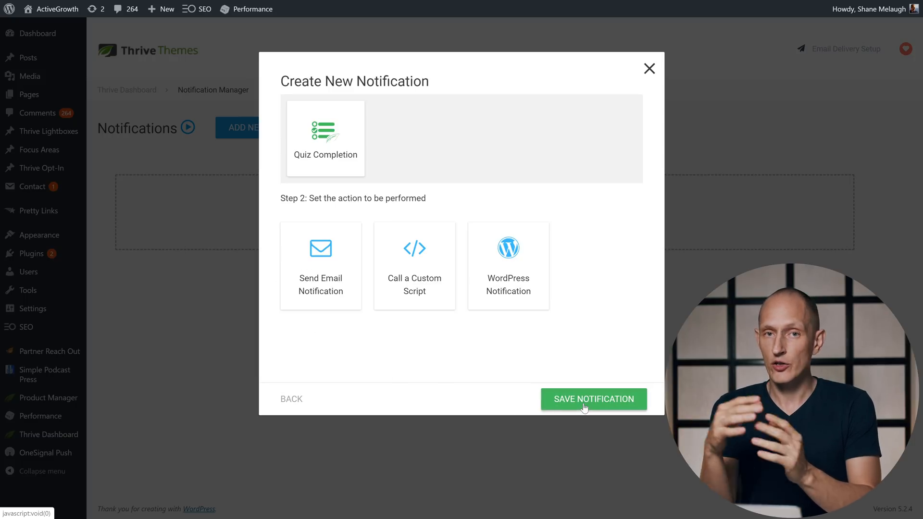
Choose Send Email Notification with the quiz details shortcode in the message and save it
click(321, 265)
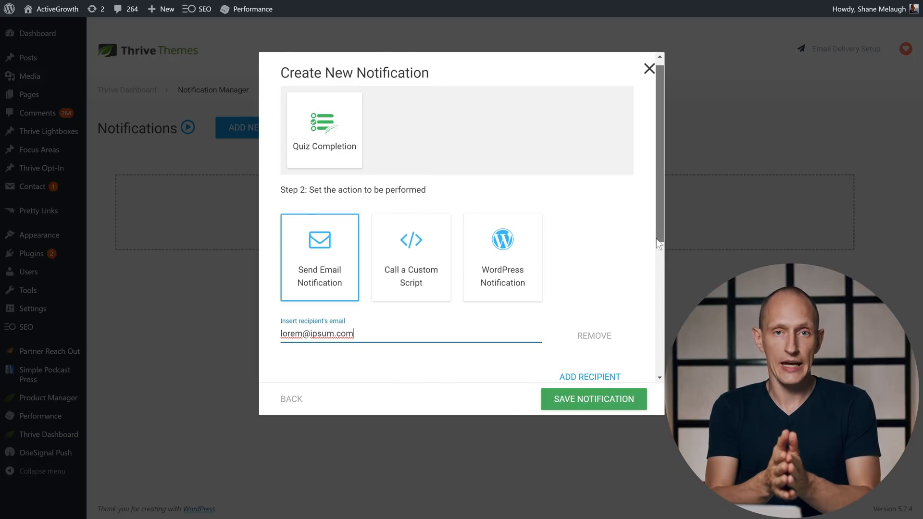
scroll(down, 3)
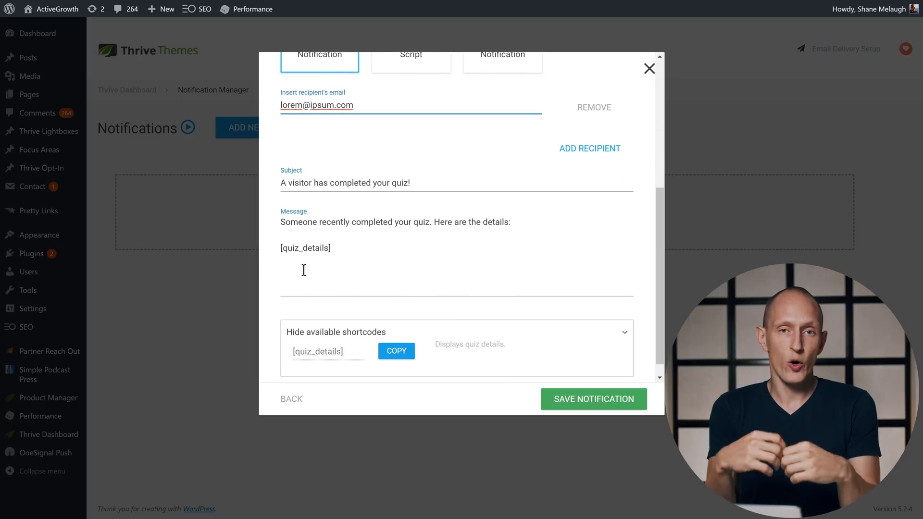
double_click(305, 247)
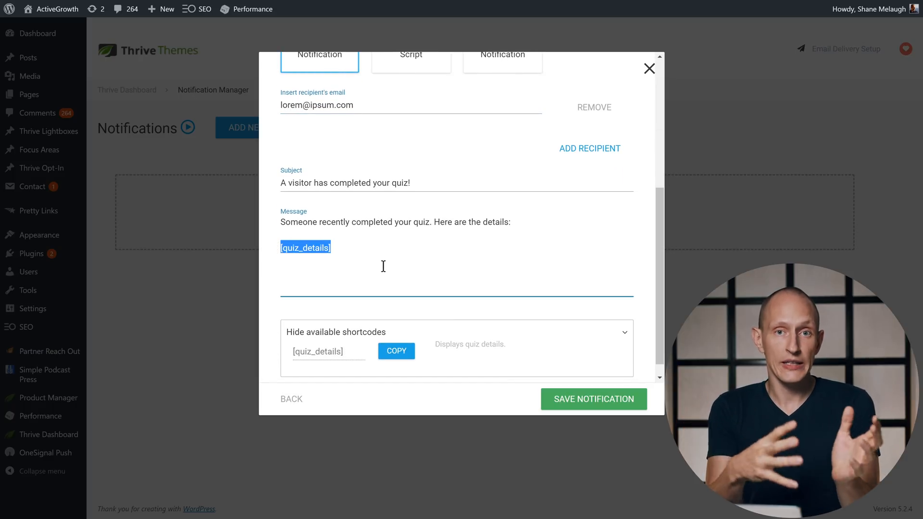
click(594, 398)
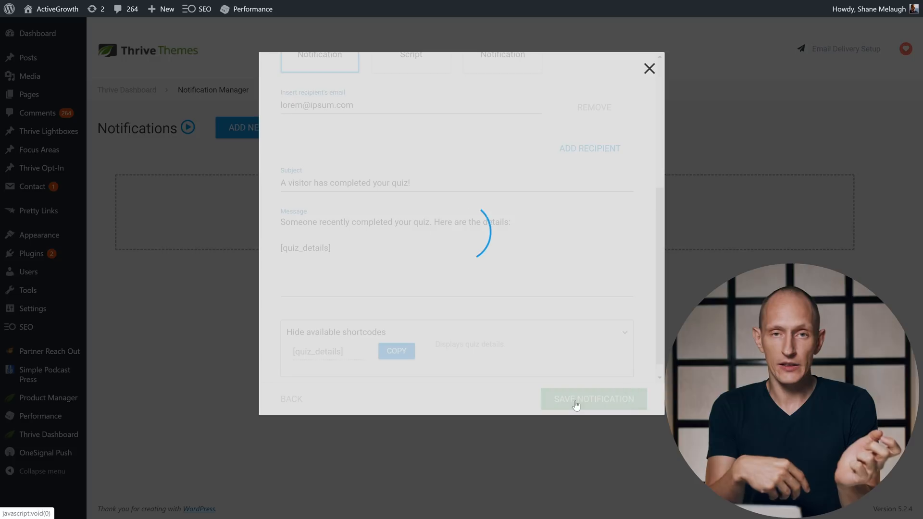
click(593, 399)
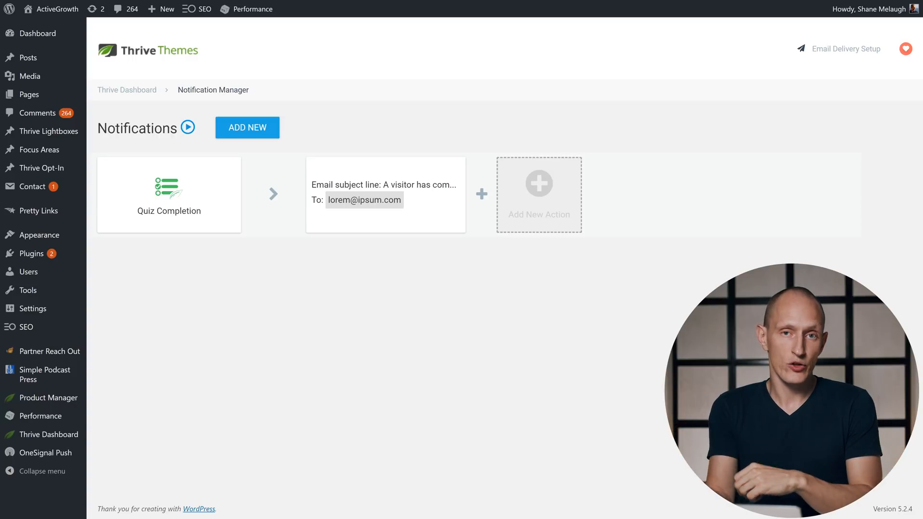